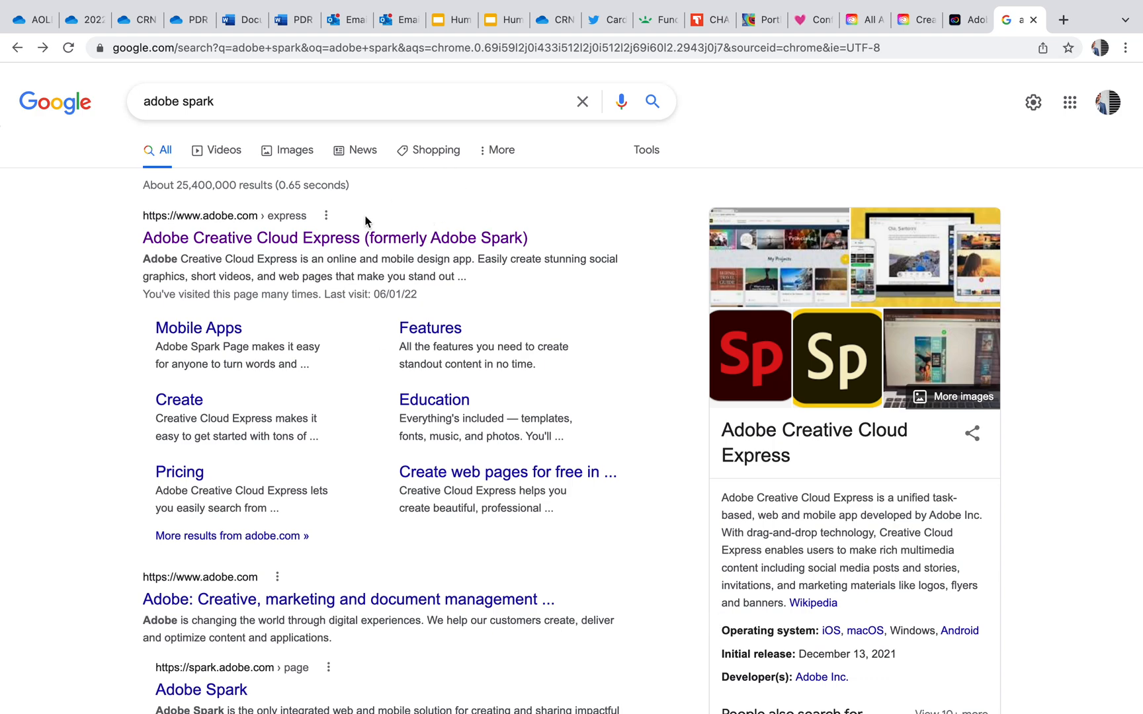
mouse_move(251, 238)
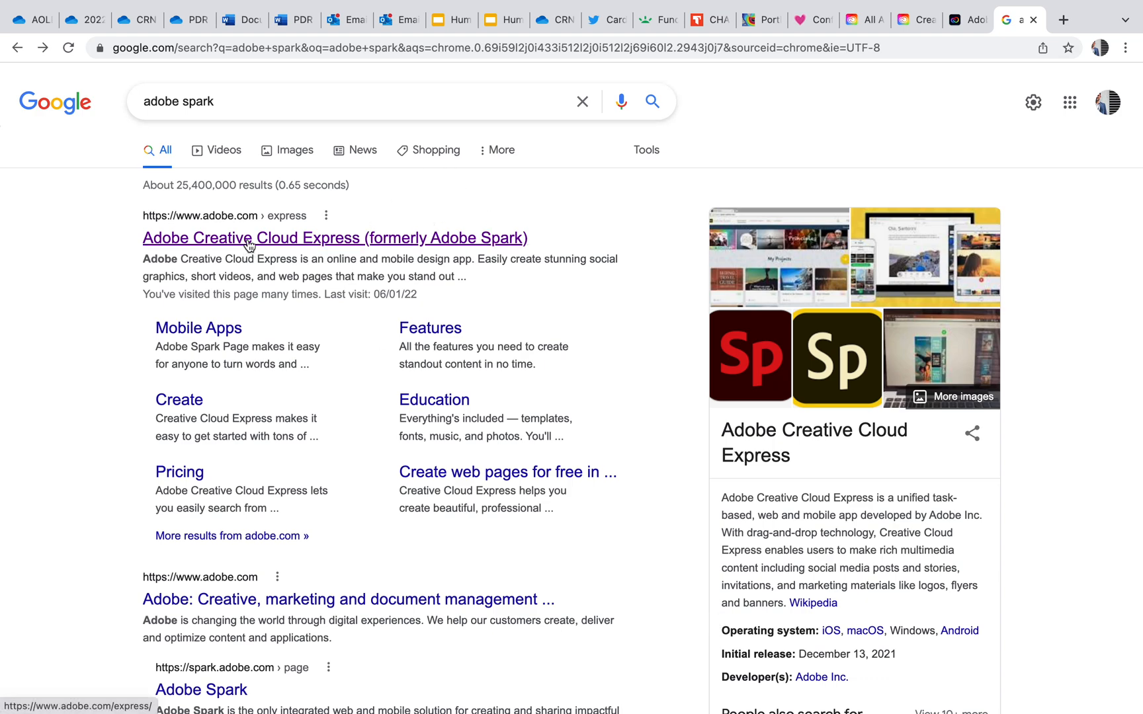
mouse_move(461, 256)
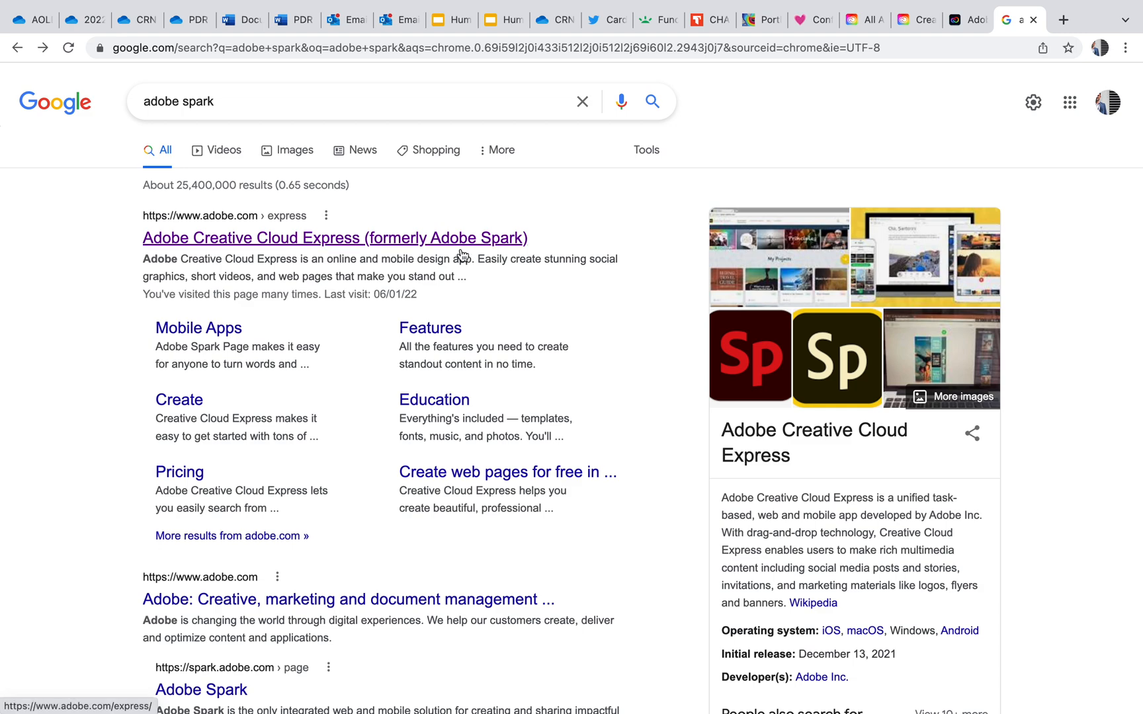
mouse_move(461, 251)
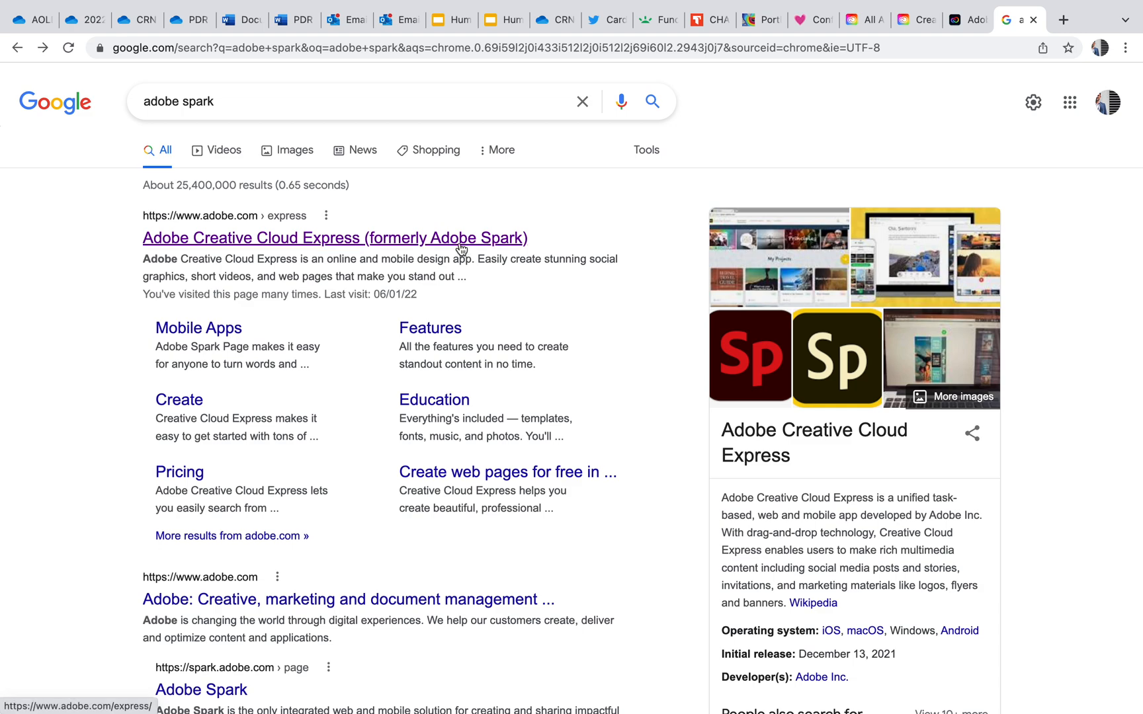
mouse_move(360, 254)
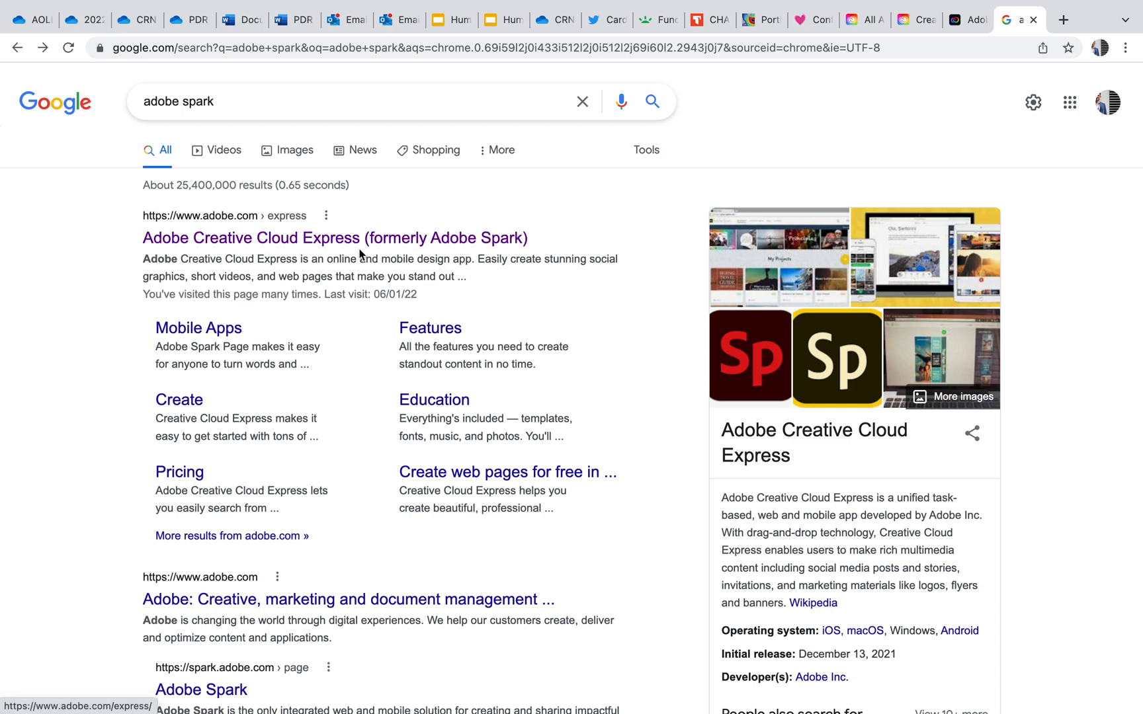
- Go to the Creative Cloud Express site and show Adobe's web apps and services menu
left_click(334, 238)
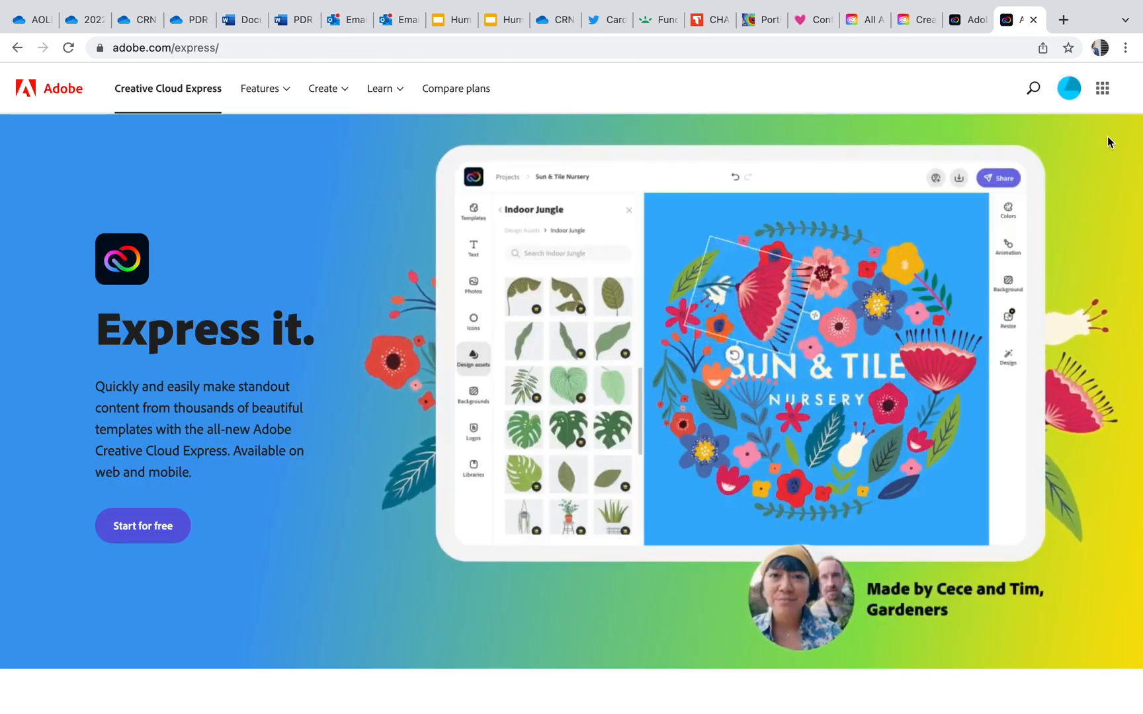
left_click(1104, 88)
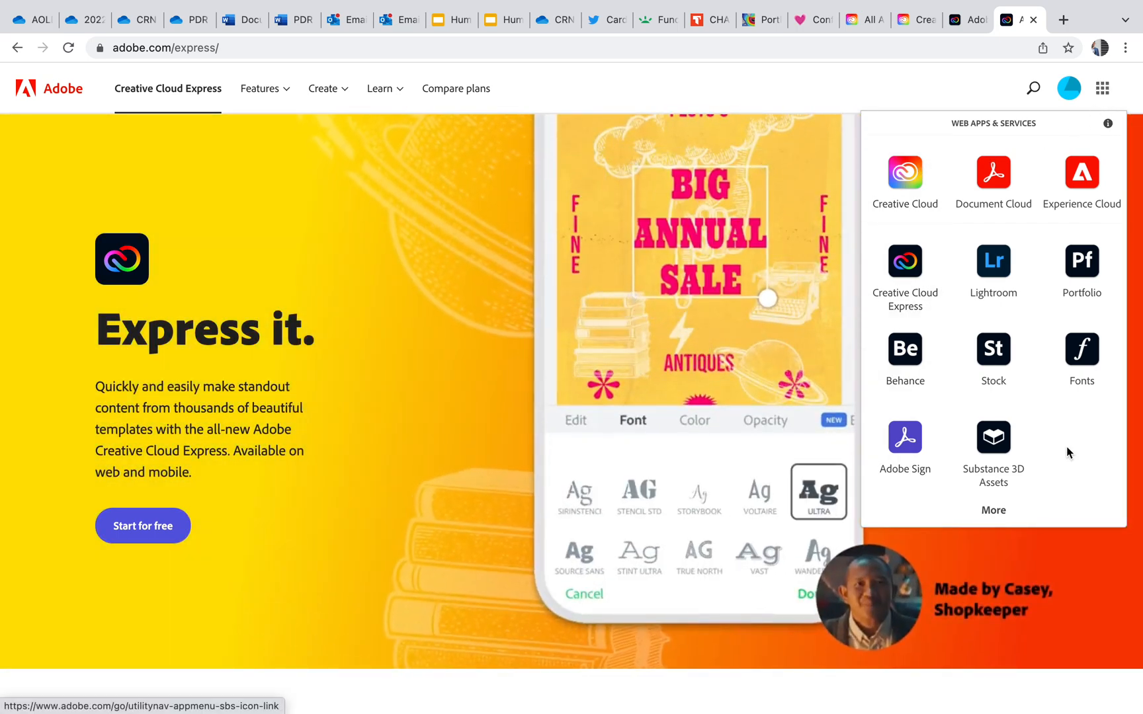
mouse_move(992, 261)
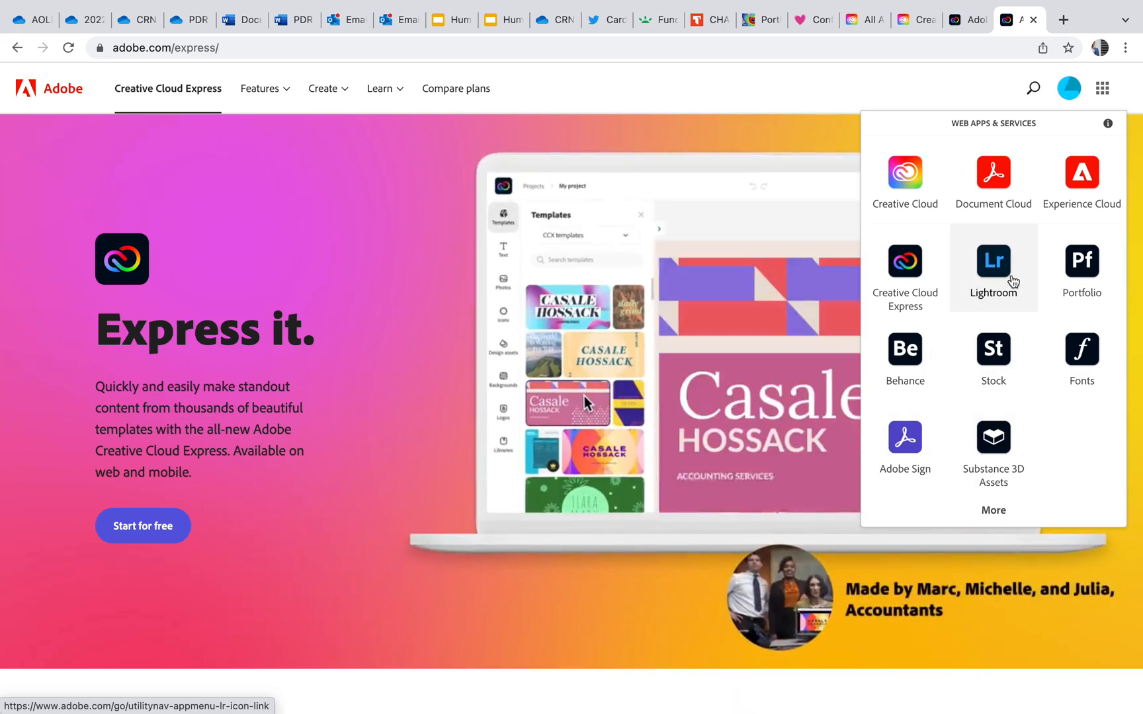
mouse_move(992, 184)
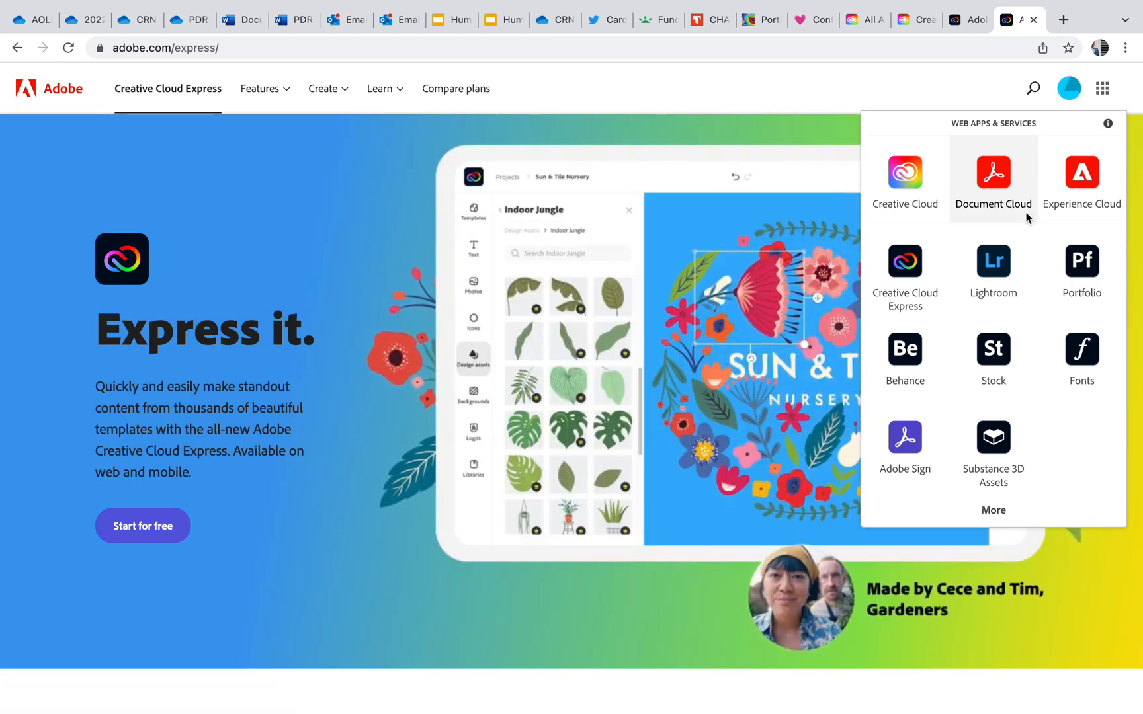
mouse_move(1082, 208)
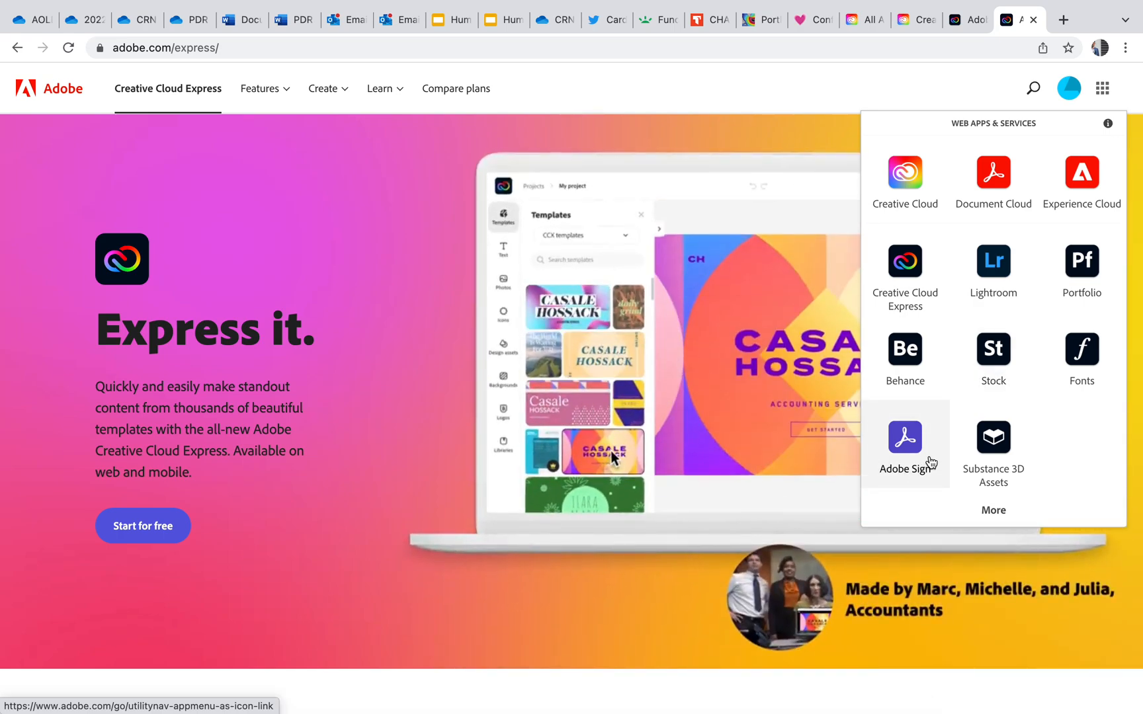
mouse_move(905, 203)
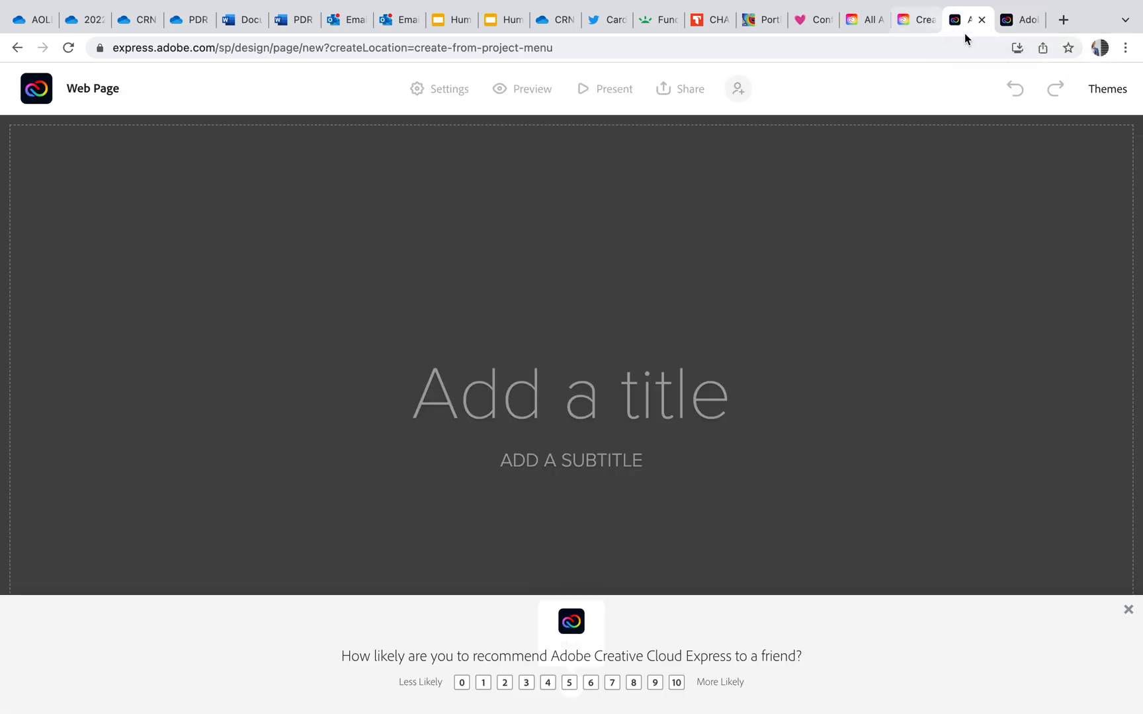
- Return to the home dashboard and browse the new-project carousel to Resume and Invitation
left_click(17, 48)
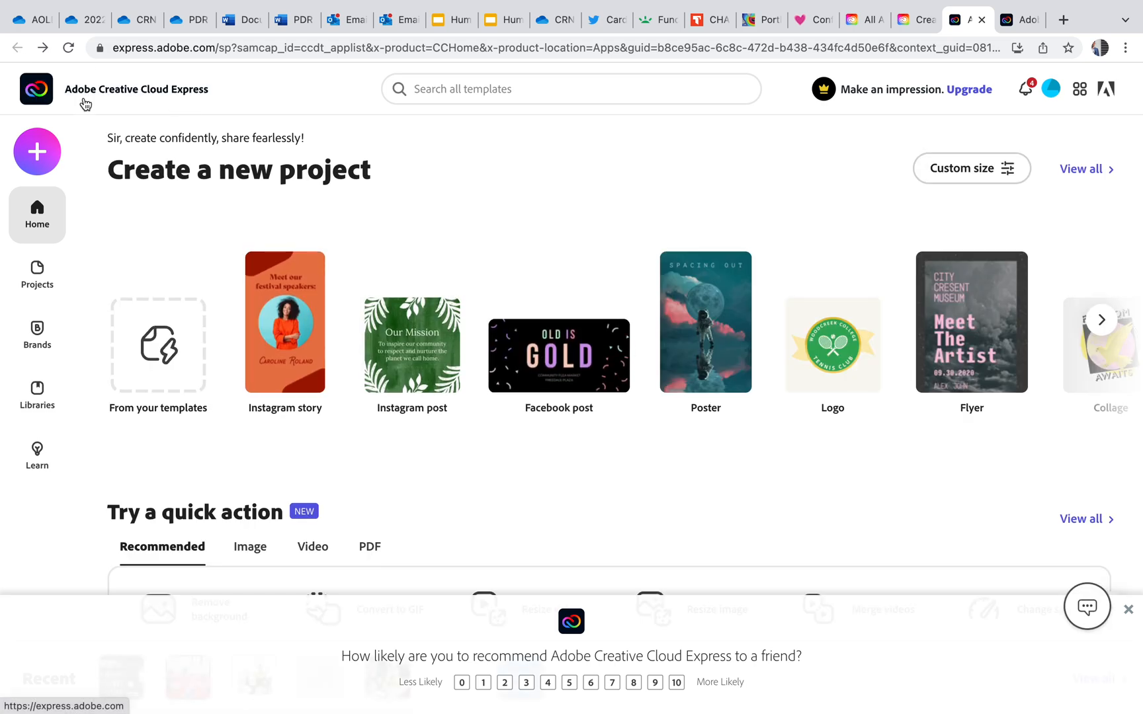
mouse_move(174, 105)
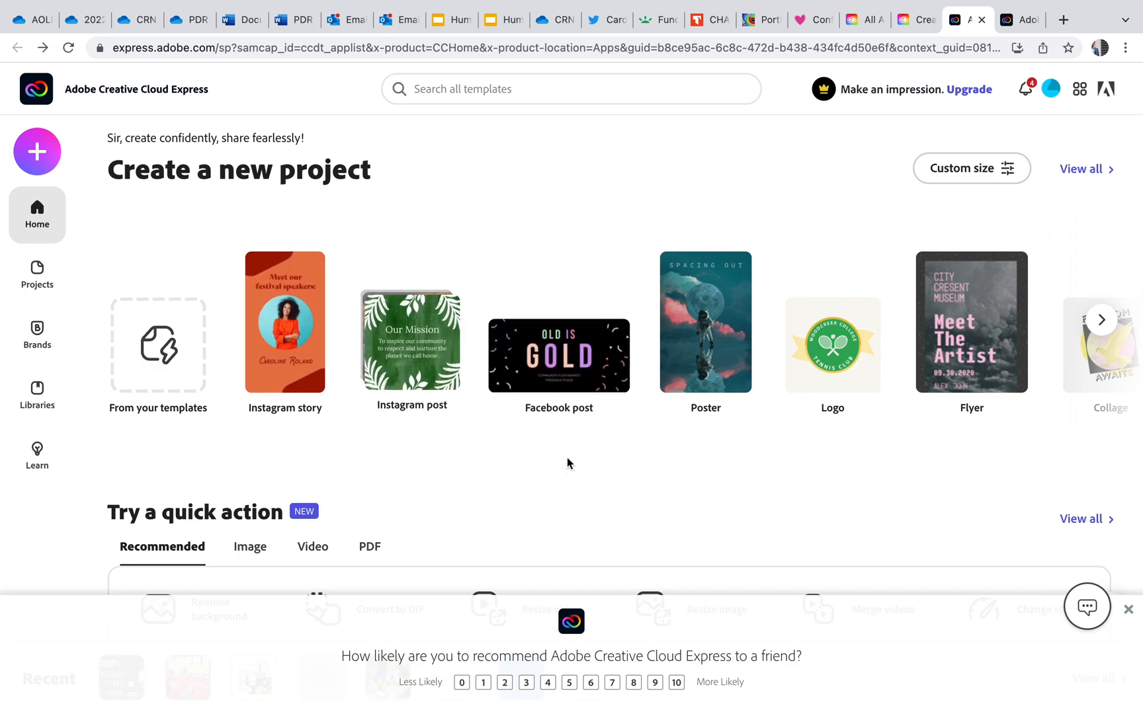
mouse_move(508, 438)
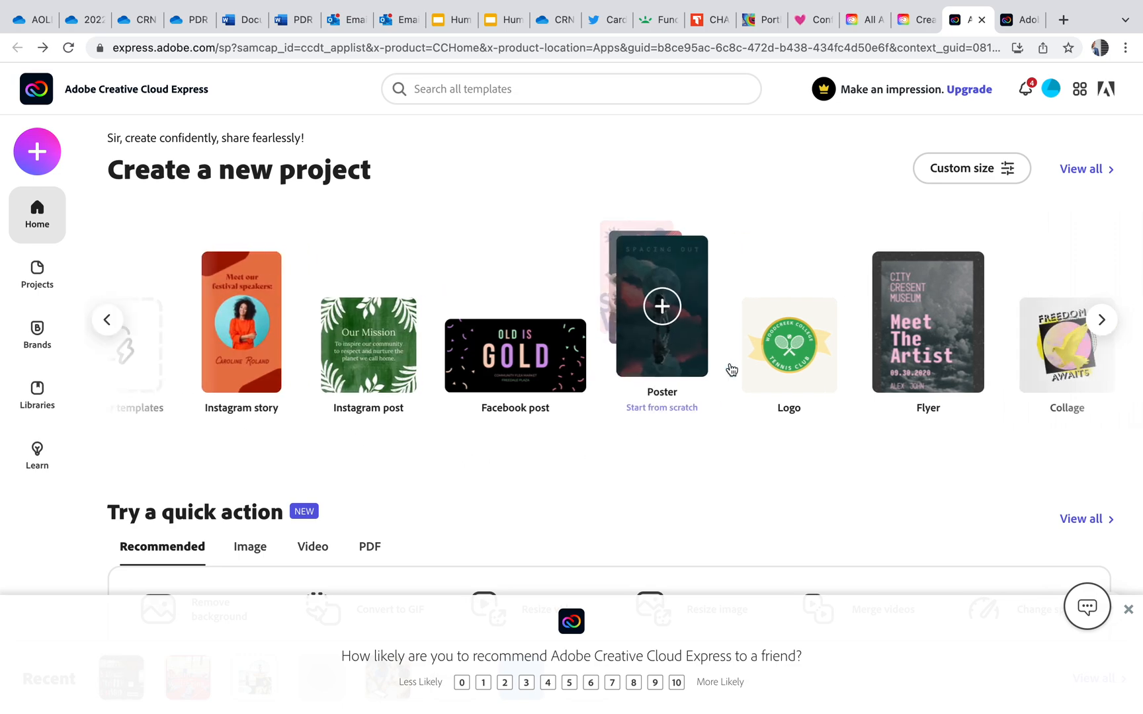
left_click(1102, 319)
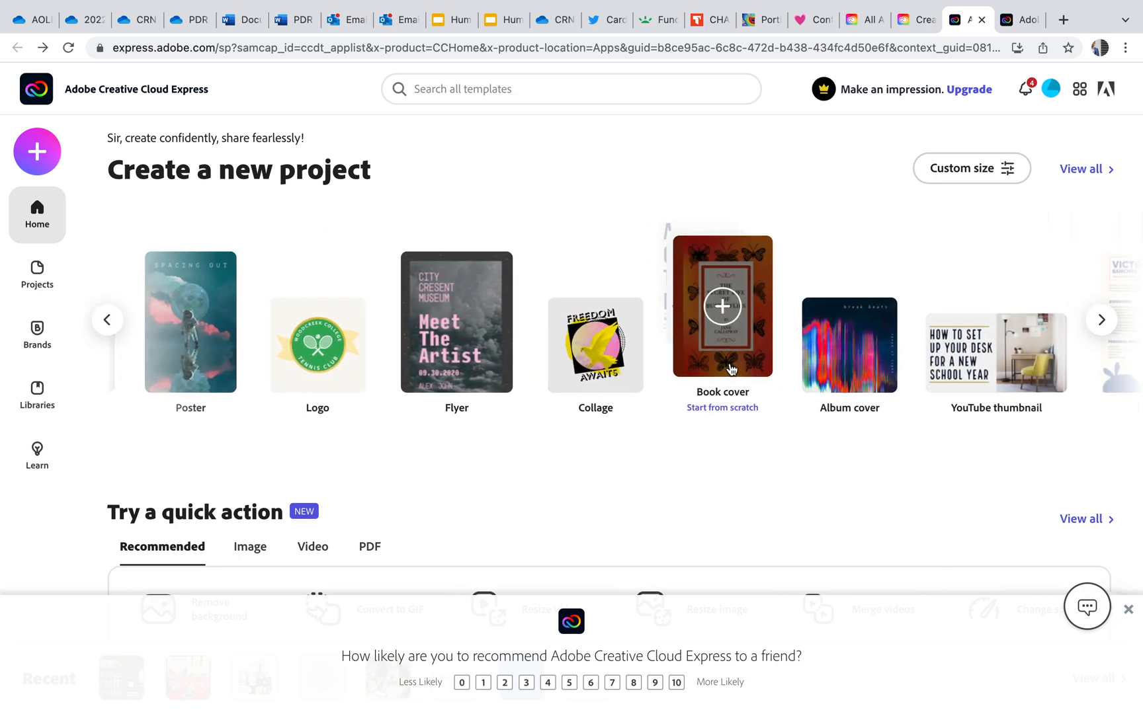
left_click(1101, 319)
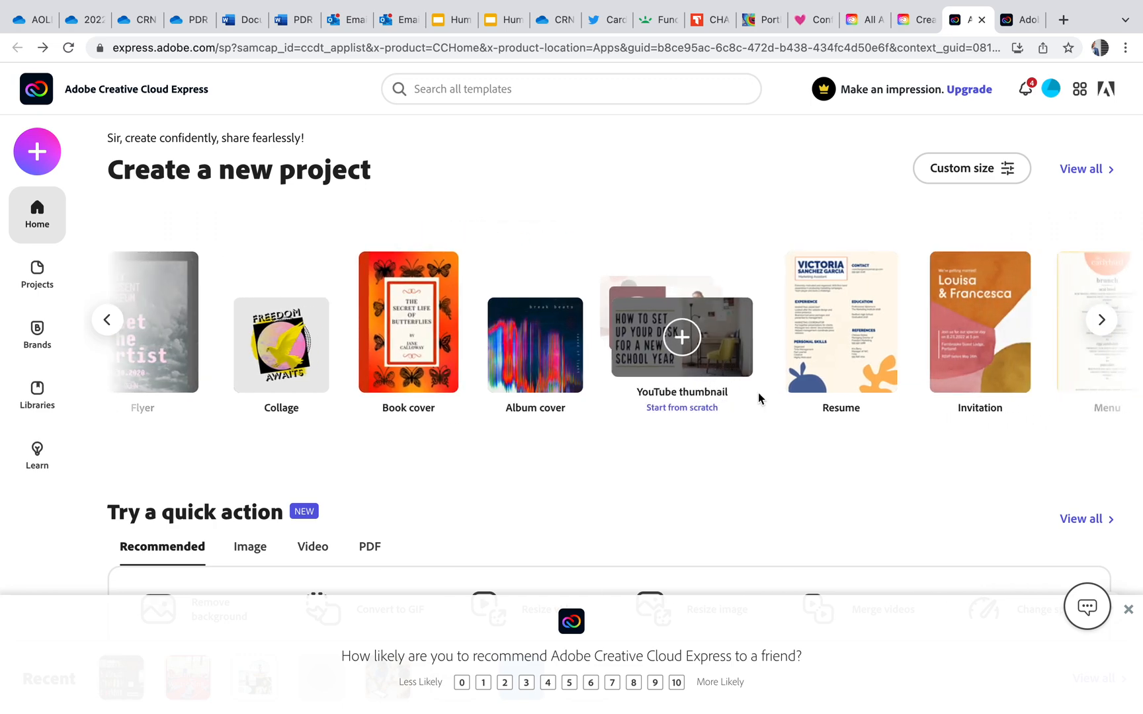
mouse_move(738, 427)
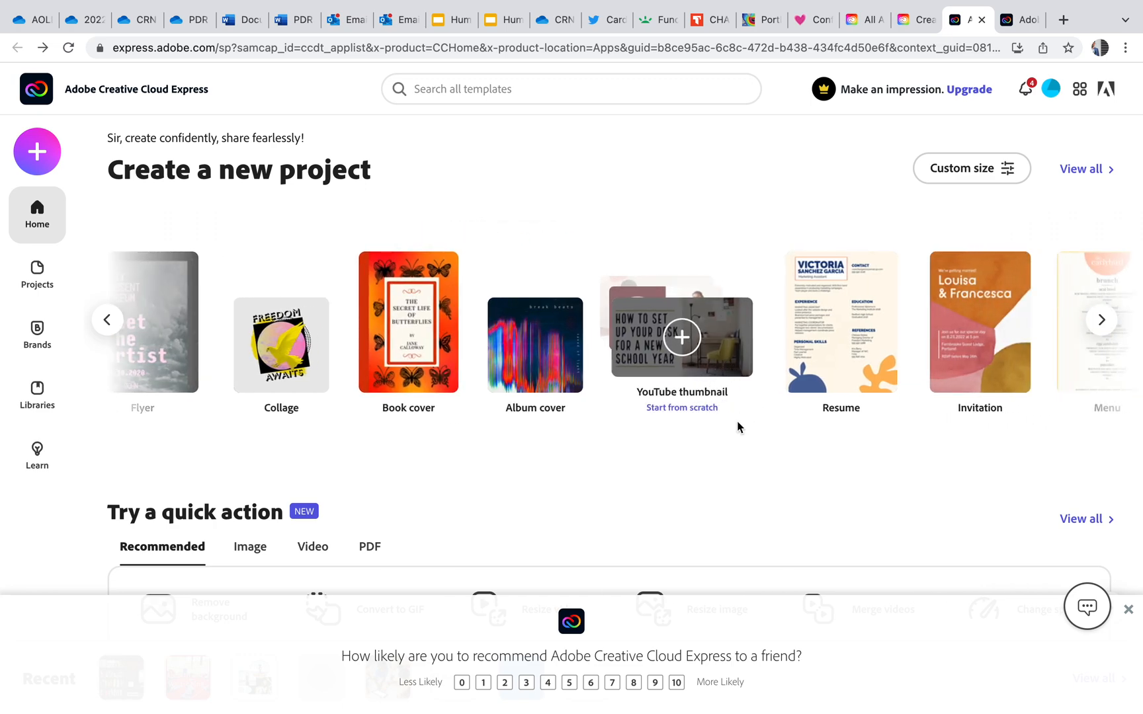
- Scroll the home page to the Instagram, trending backgrounds, Facebook posts and Posters rows
scroll("down", 3)
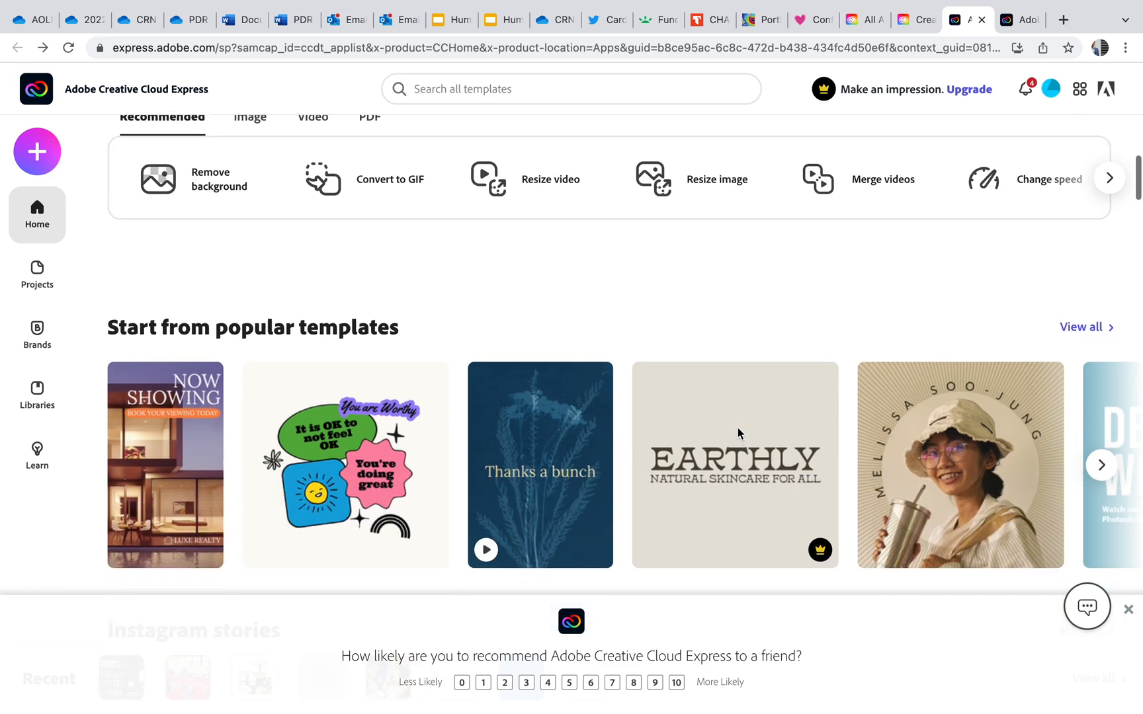
scroll("down", 3)
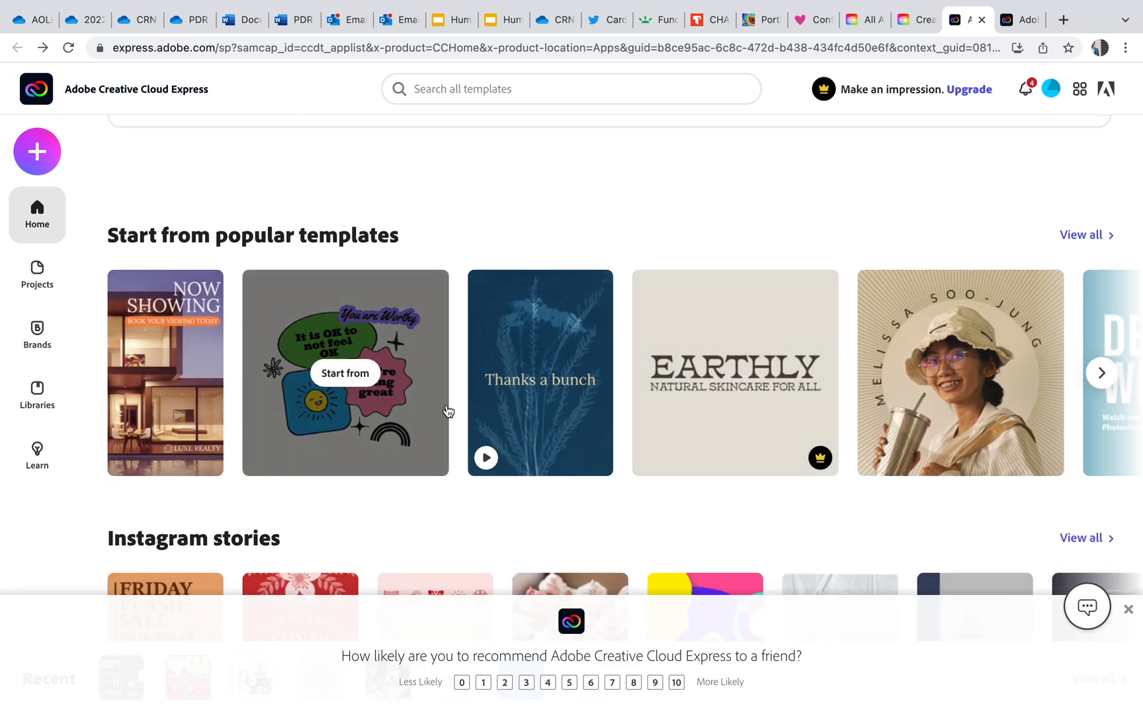
mouse_move(734, 373)
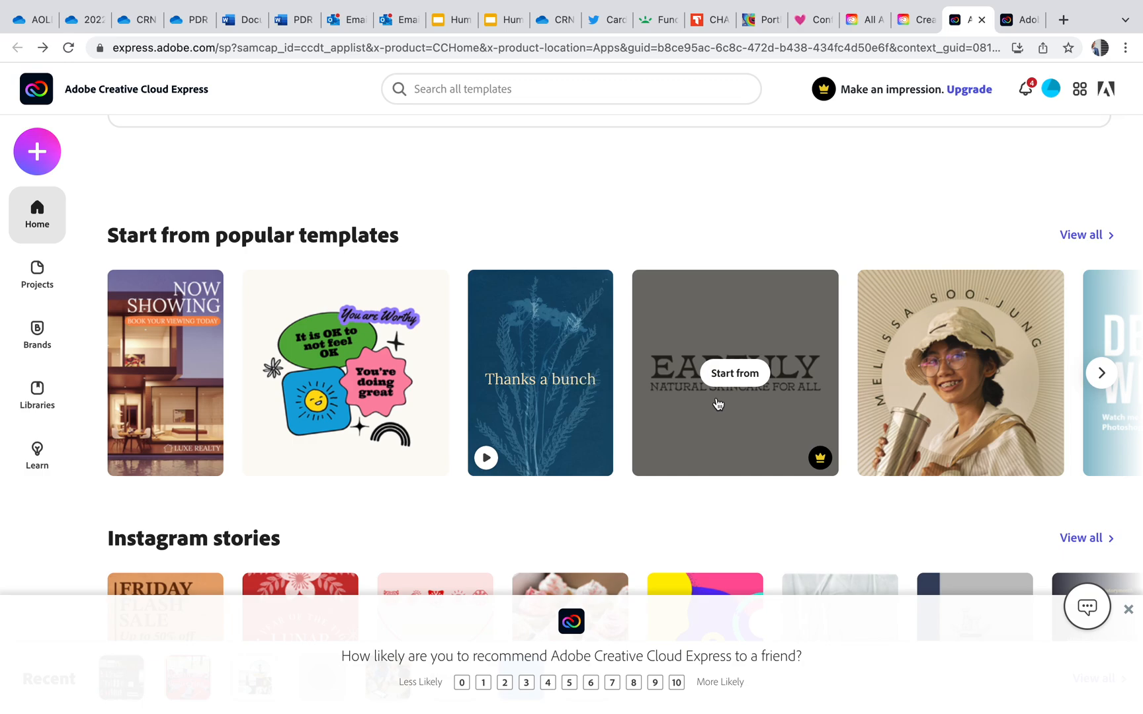
scroll("down", 3)
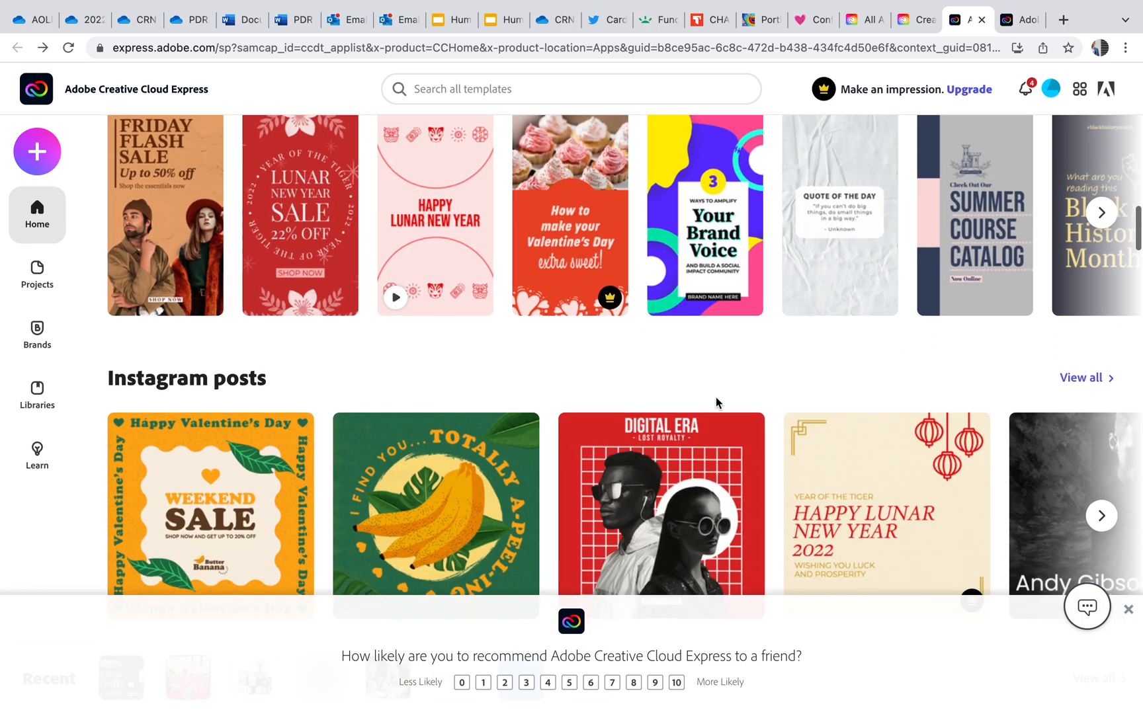
scroll("down", 3)
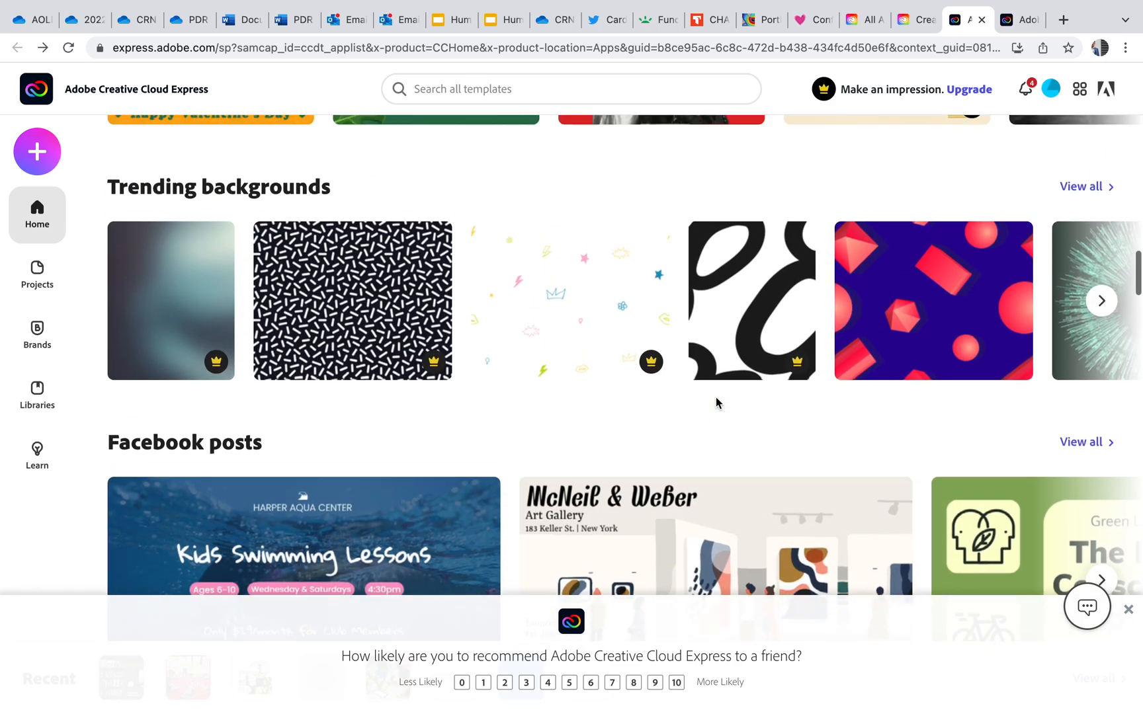
scroll("down", 3)
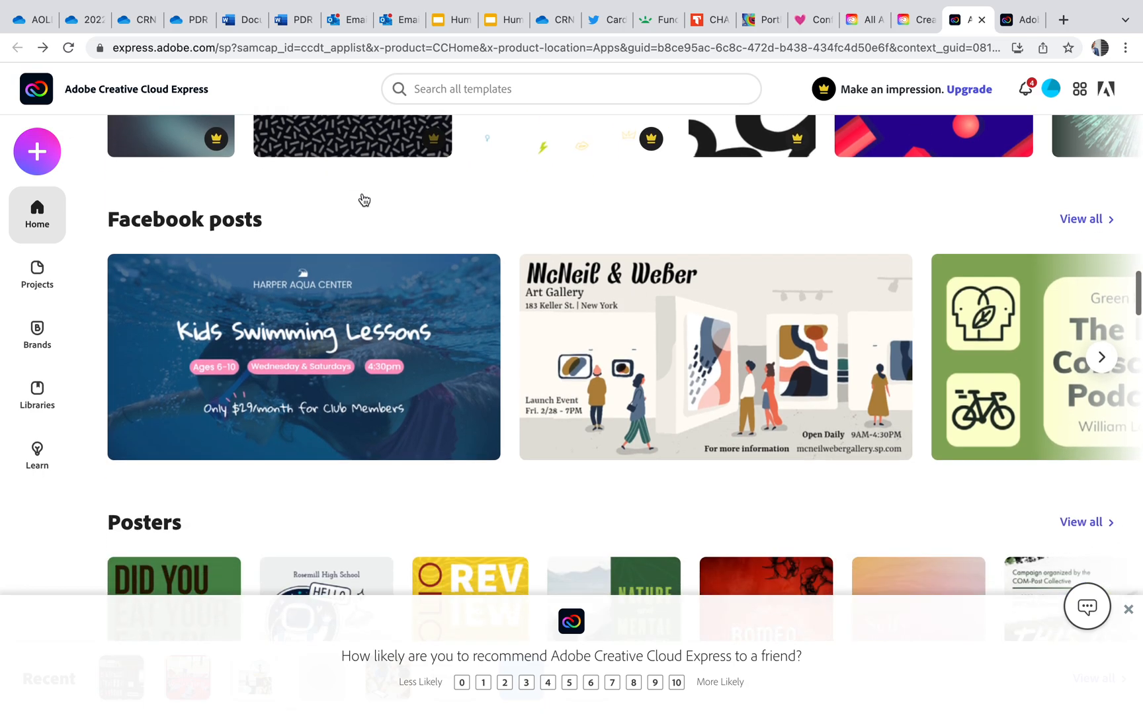
scroll("up", 3)
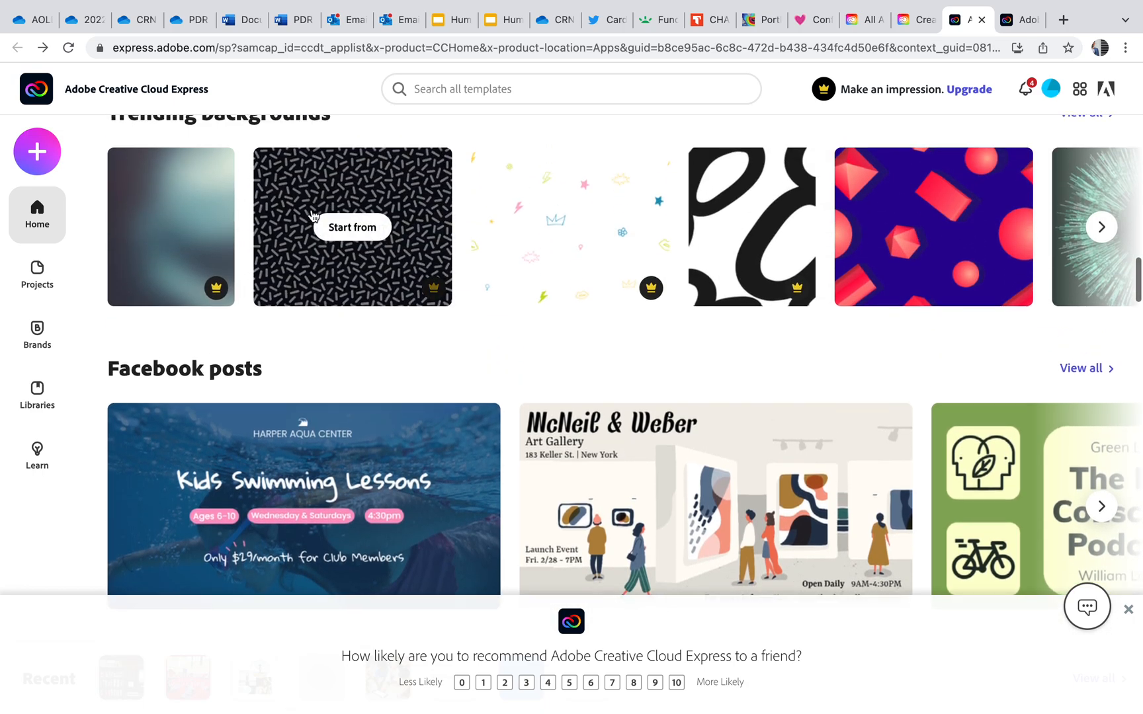
mouse_move(380, 226)
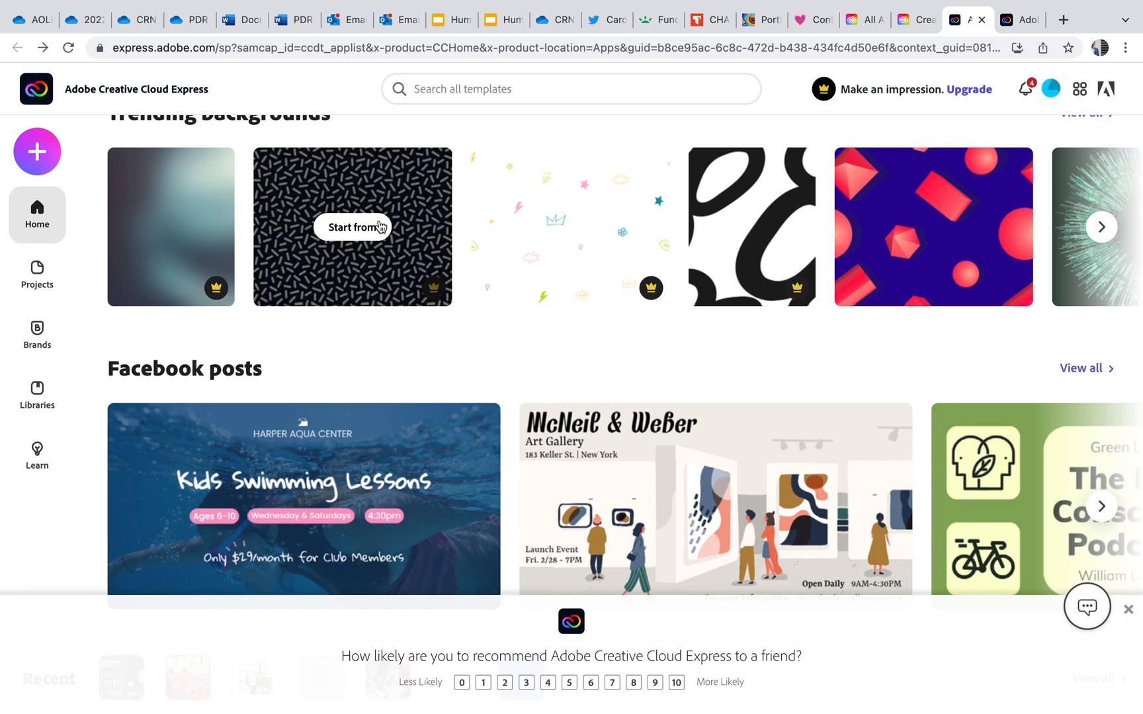
scroll("down", 3)
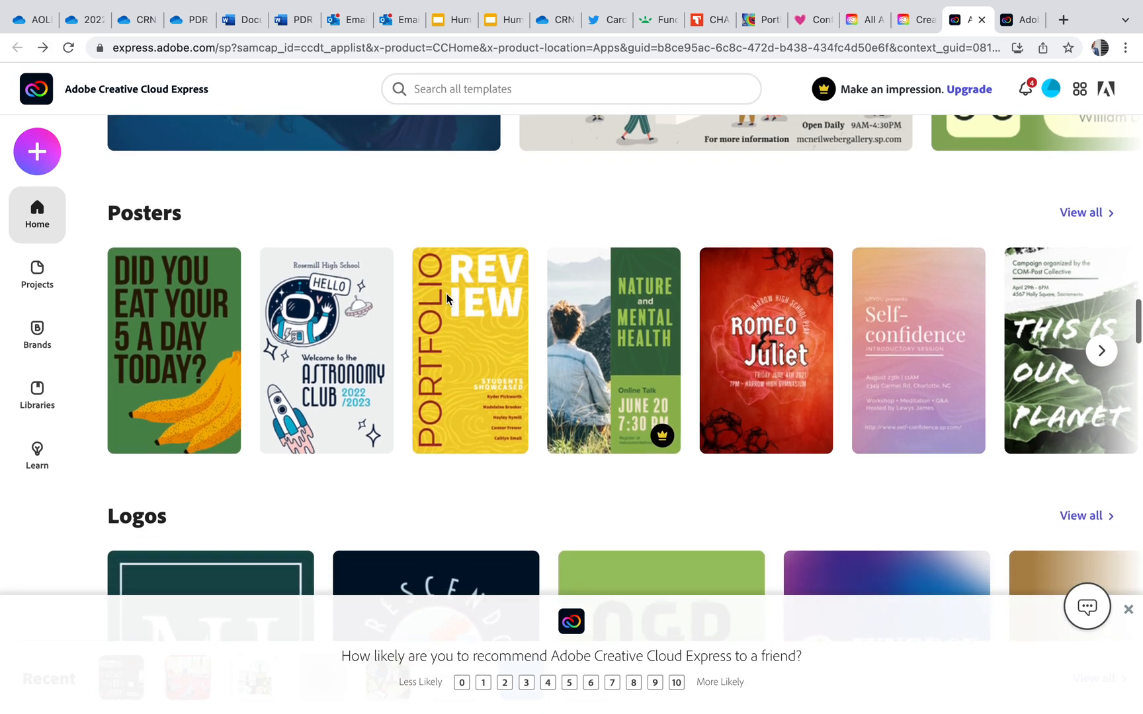
scroll("up", 3)
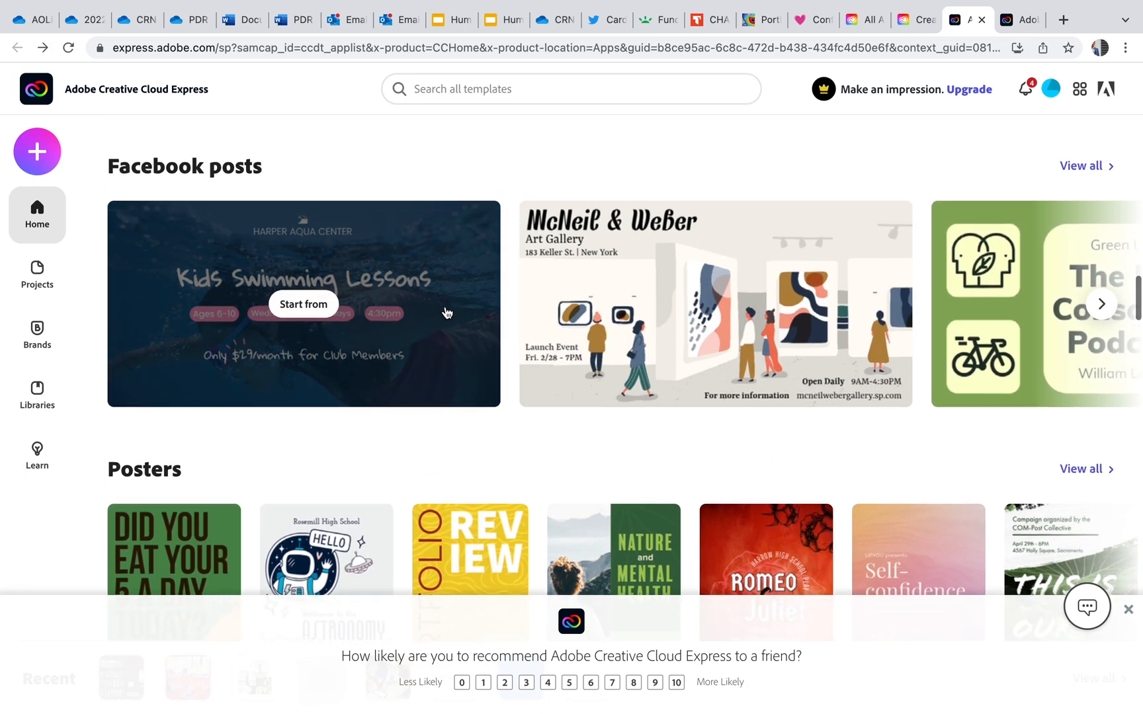
mouse_move(446, 329)
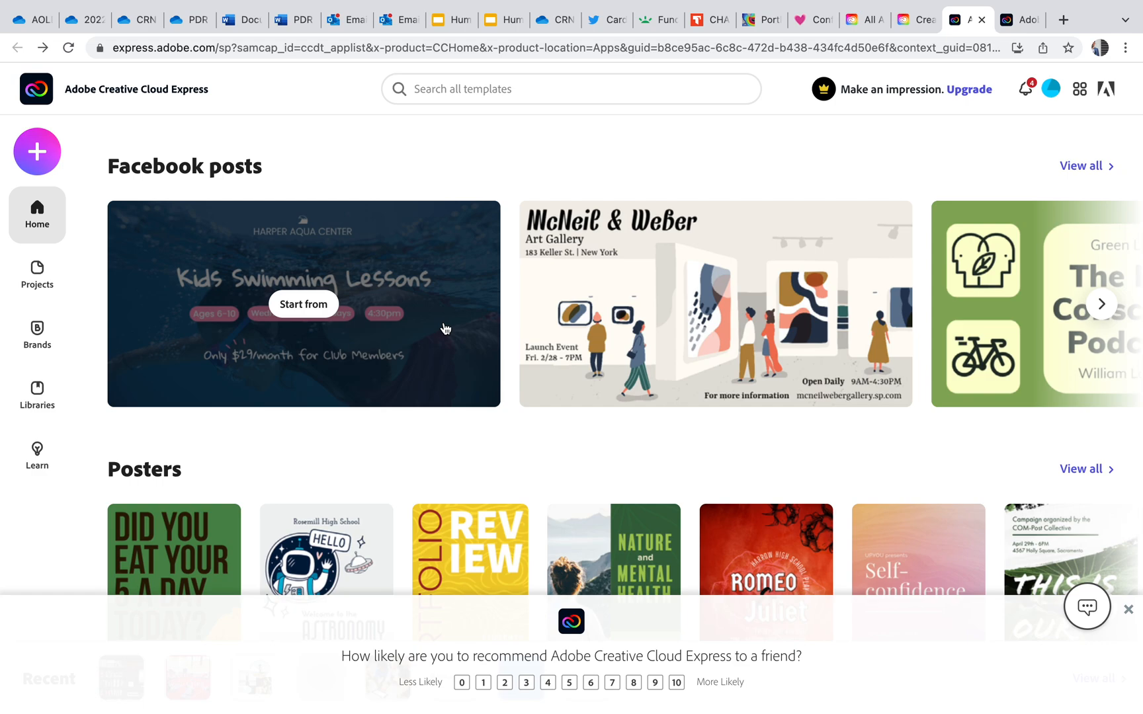
mouse_move(465, 337)
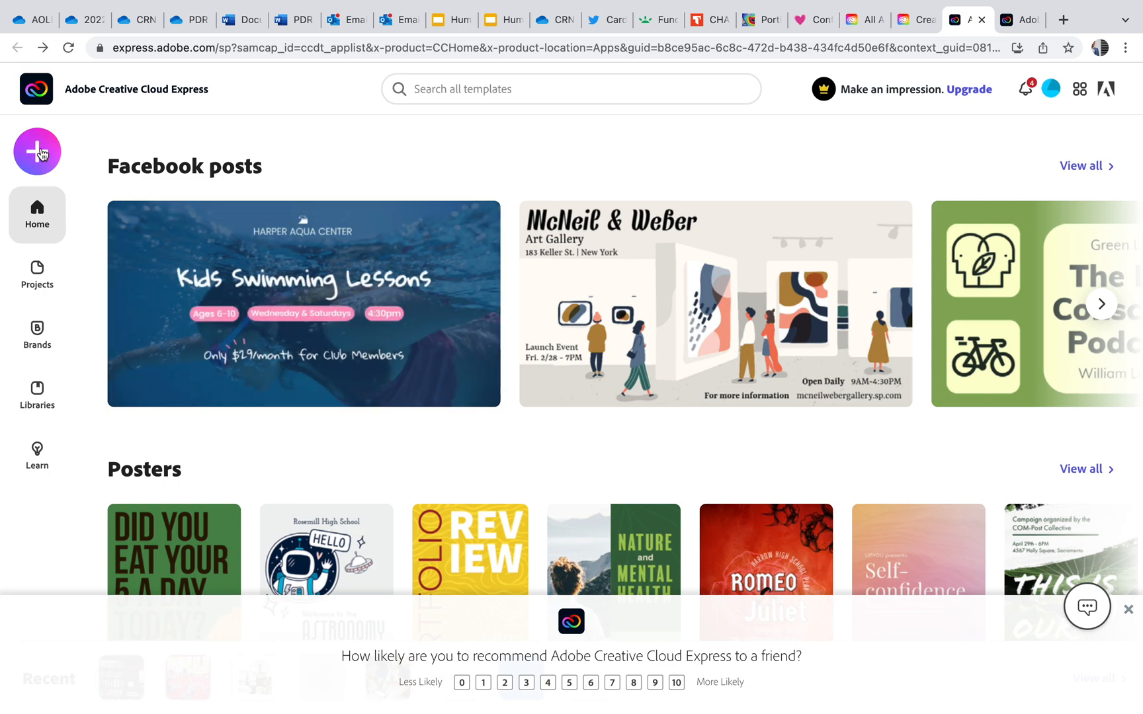
mouse_move(33, 149)
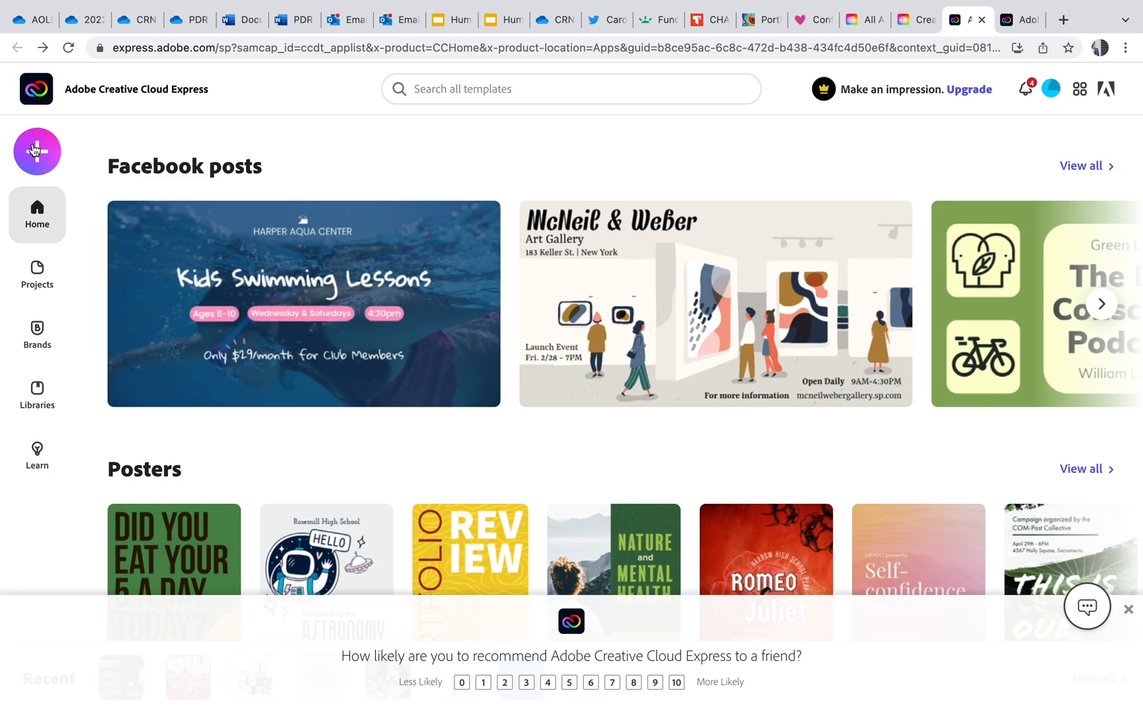
- Create a new blank Web page project from the Most popular list
left_click(37, 152)
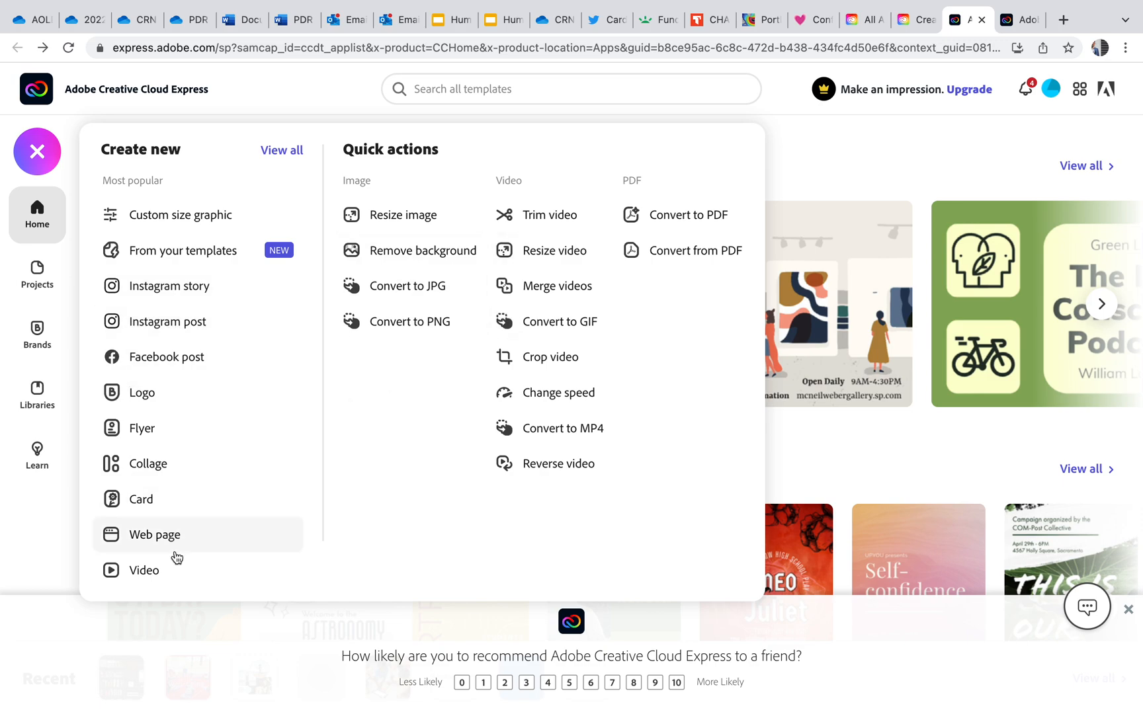
left_click(154, 535)
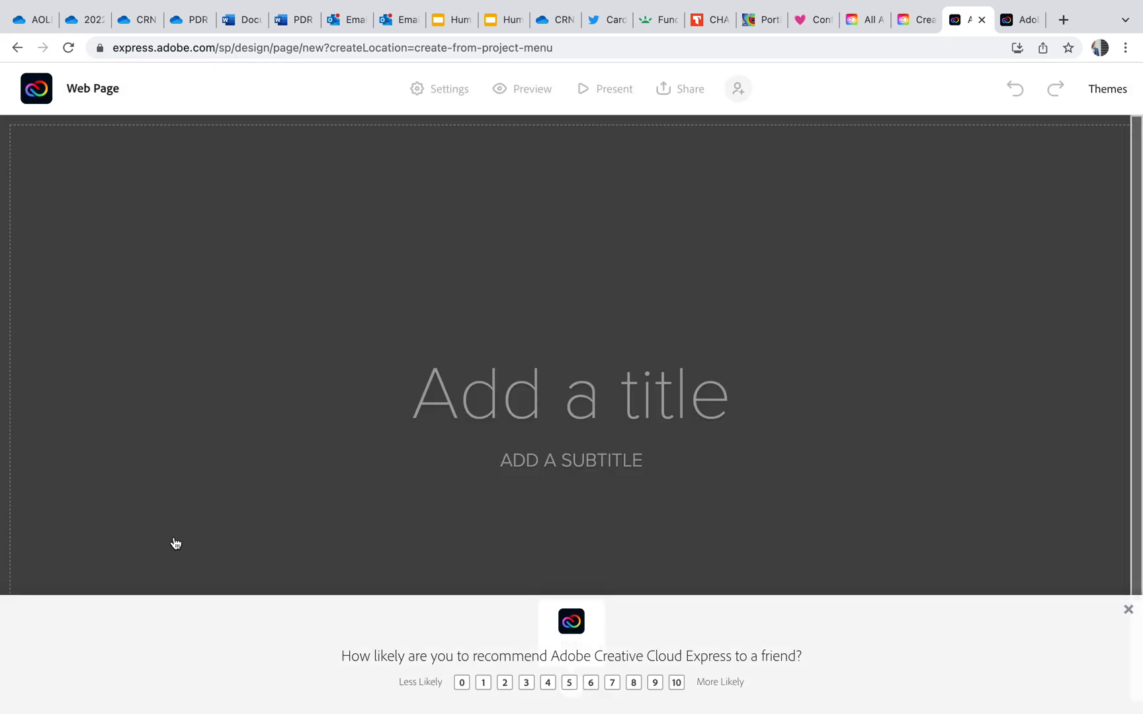
mouse_move(498, 365)
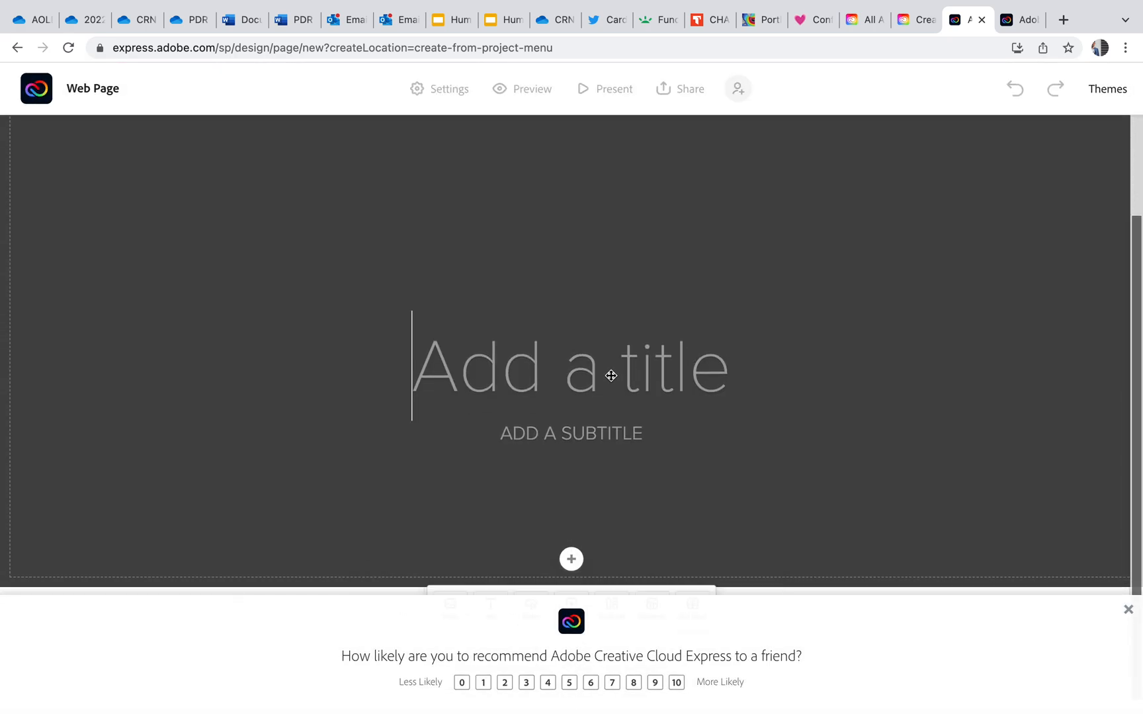
- Title the page 'Aole blog' and set the subtitle to the author name Nick Young
type("AOle")
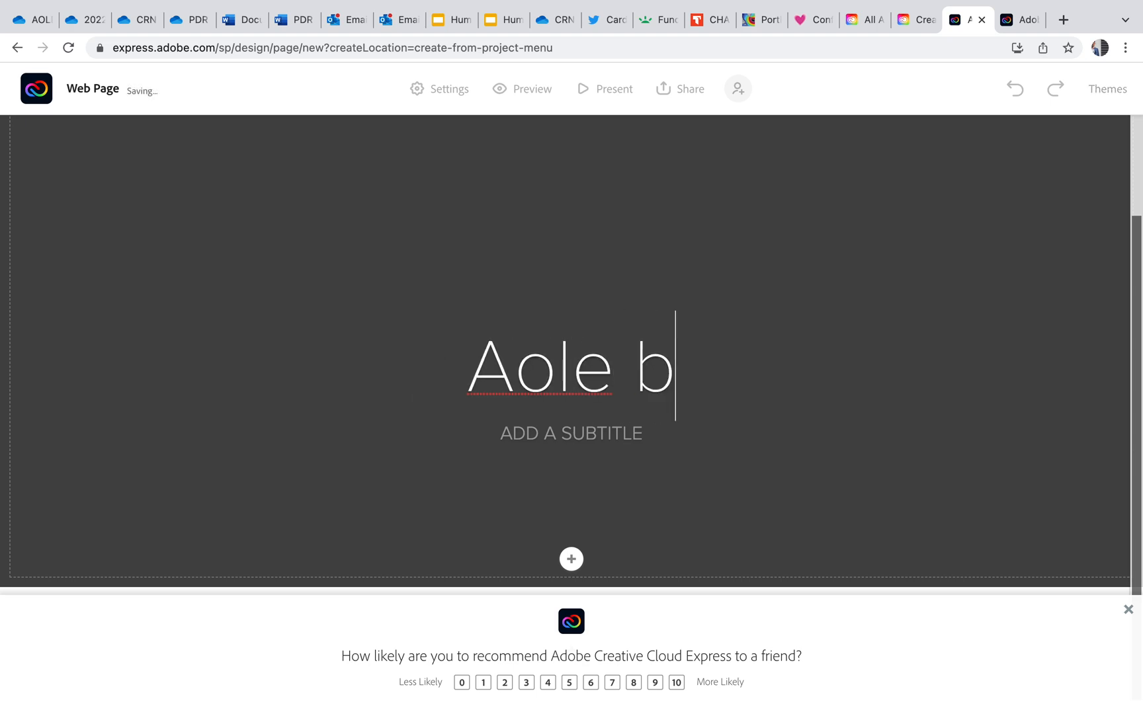
type("log")
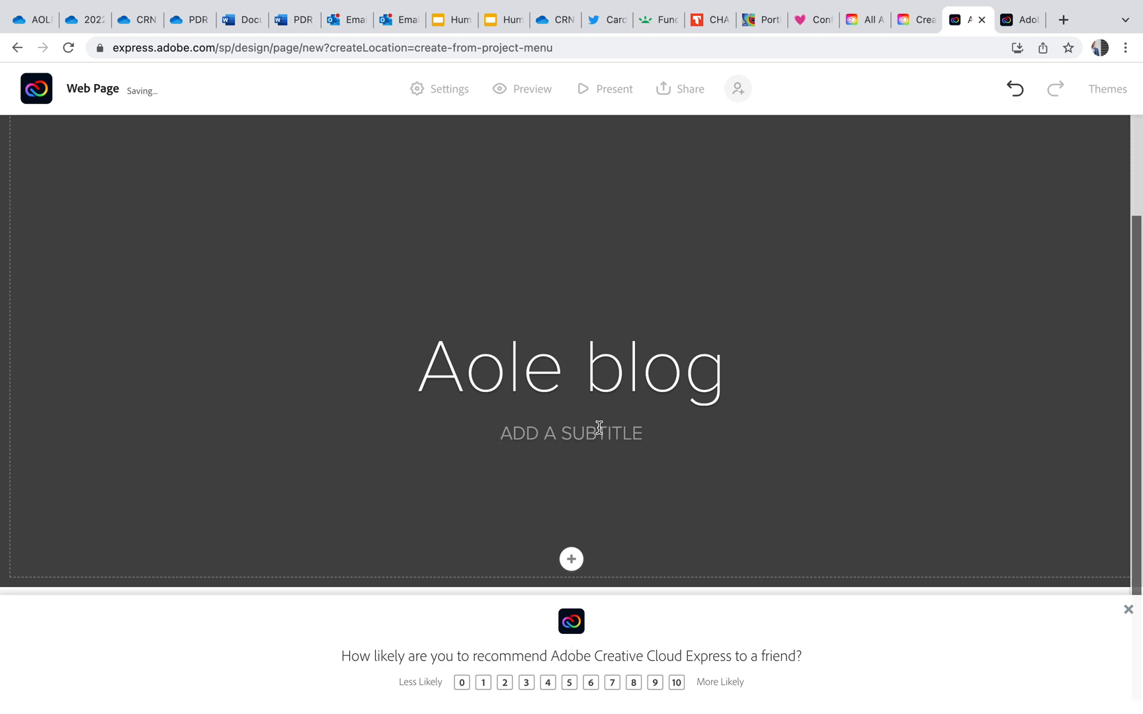
type("NICK")
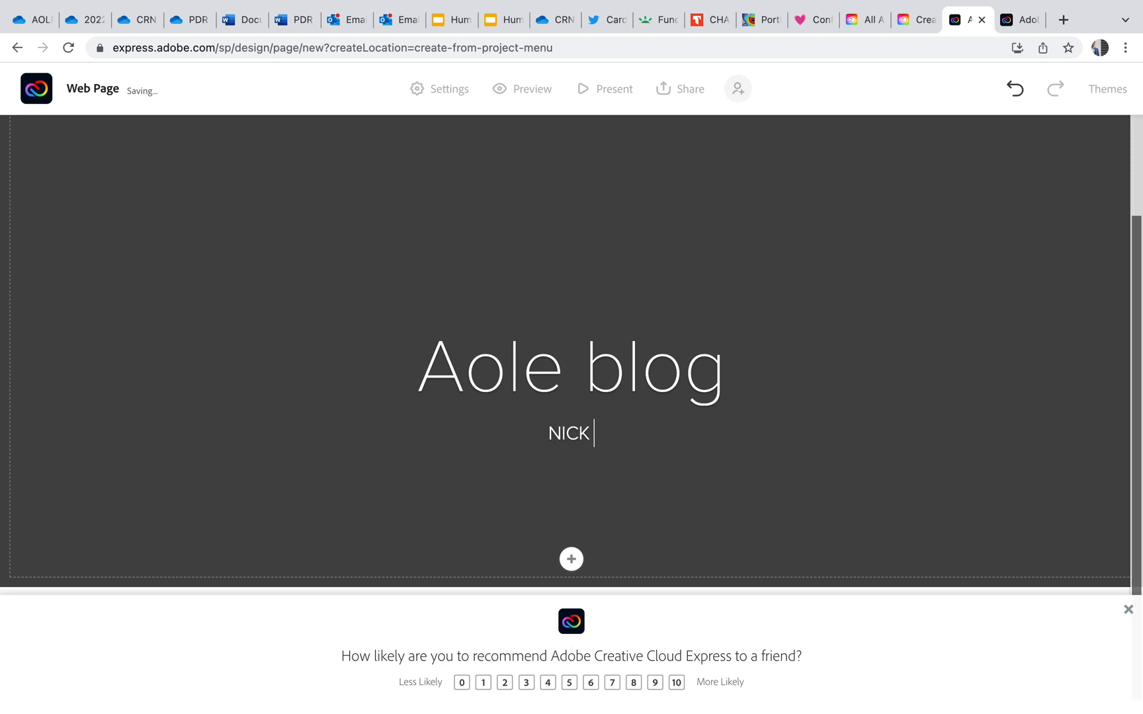
type("YOUNG")
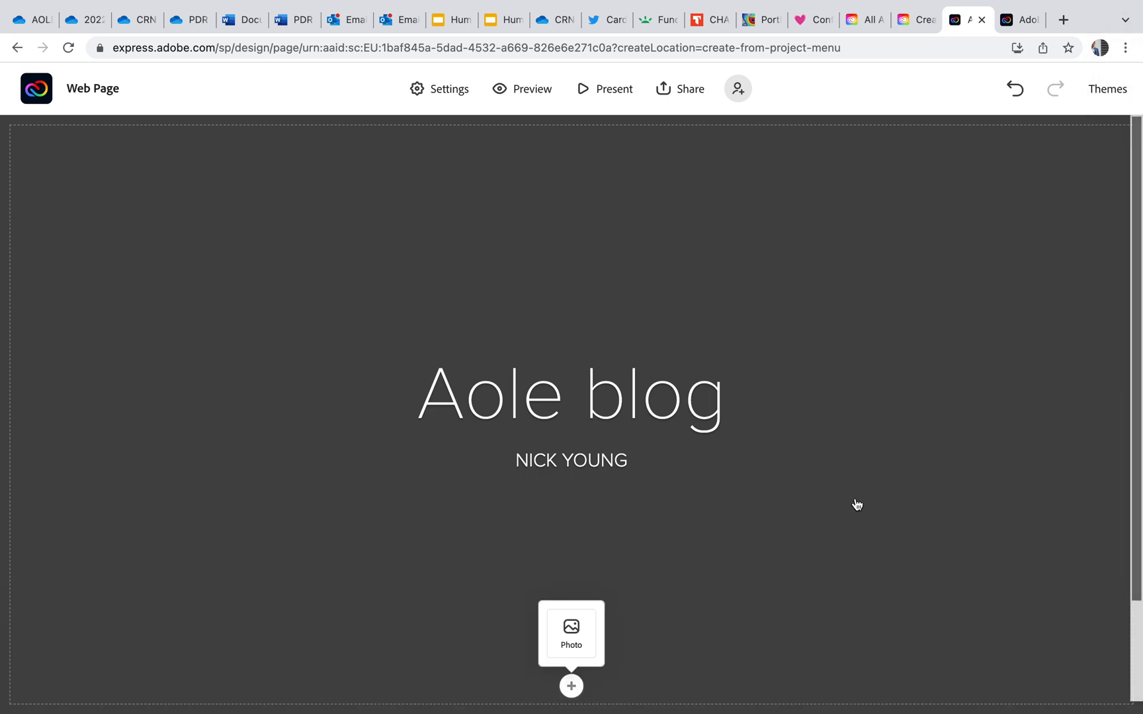
- Show the content block choices (Photo, Text, Button, Video, etc.) below the header
left_click(570, 686)
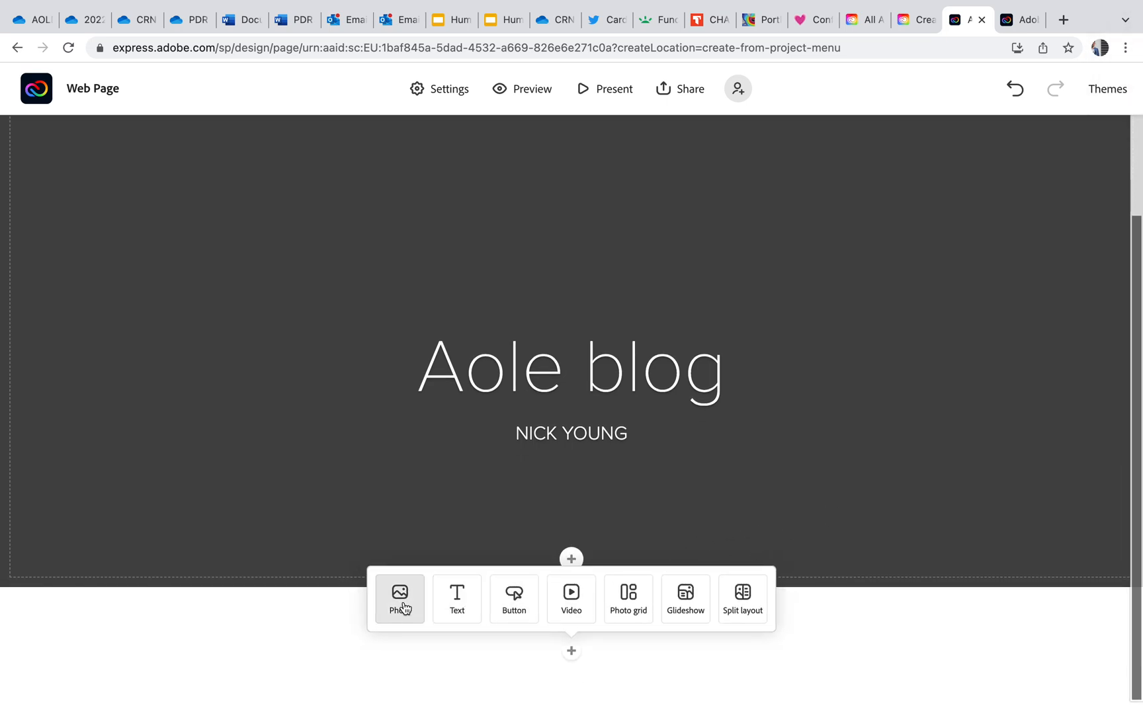
mouse_move(513, 599)
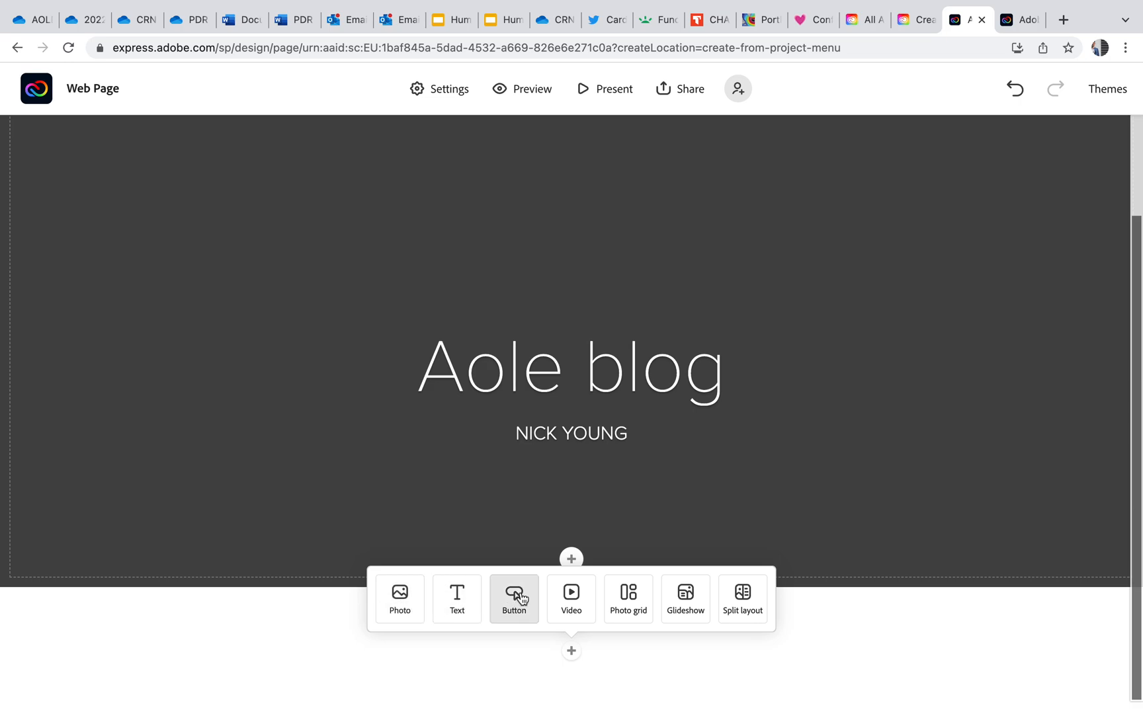
mouse_move(627, 598)
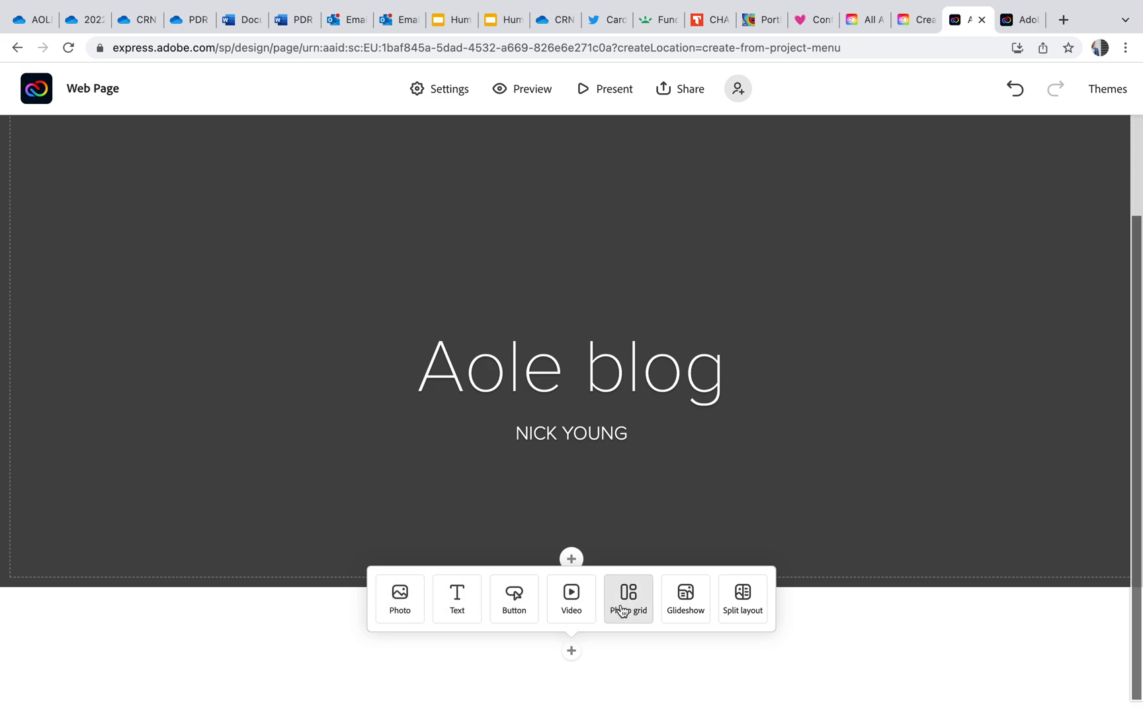
mouse_move(684, 598)
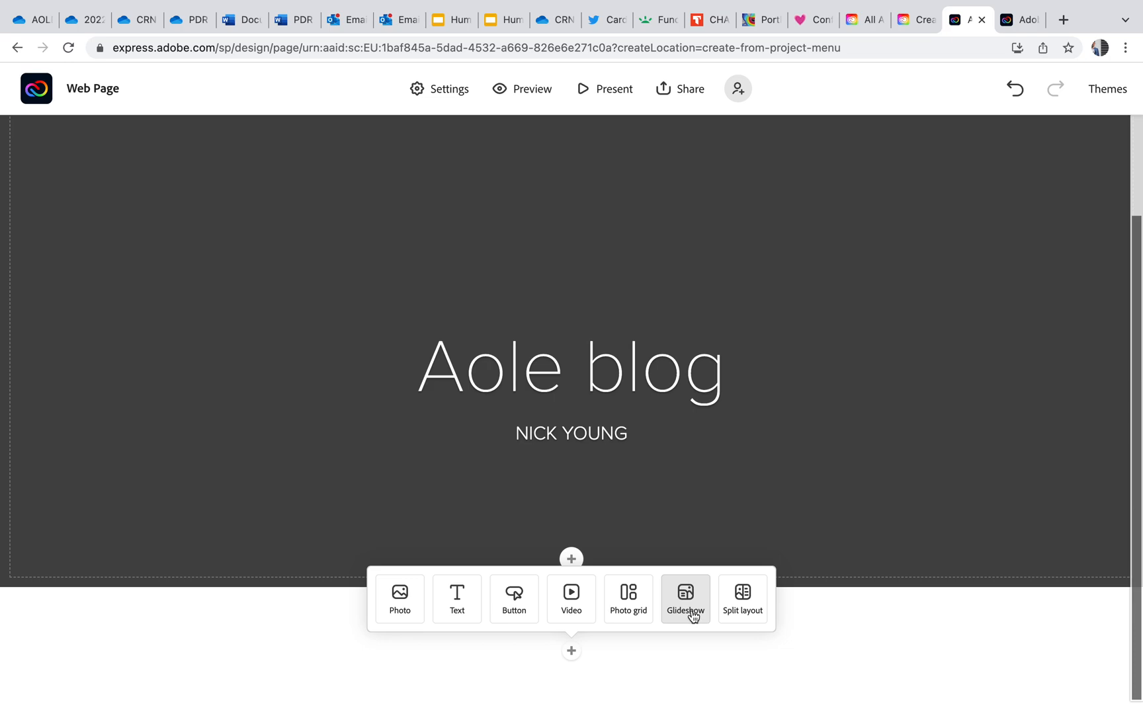
mouse_move(742, 599)
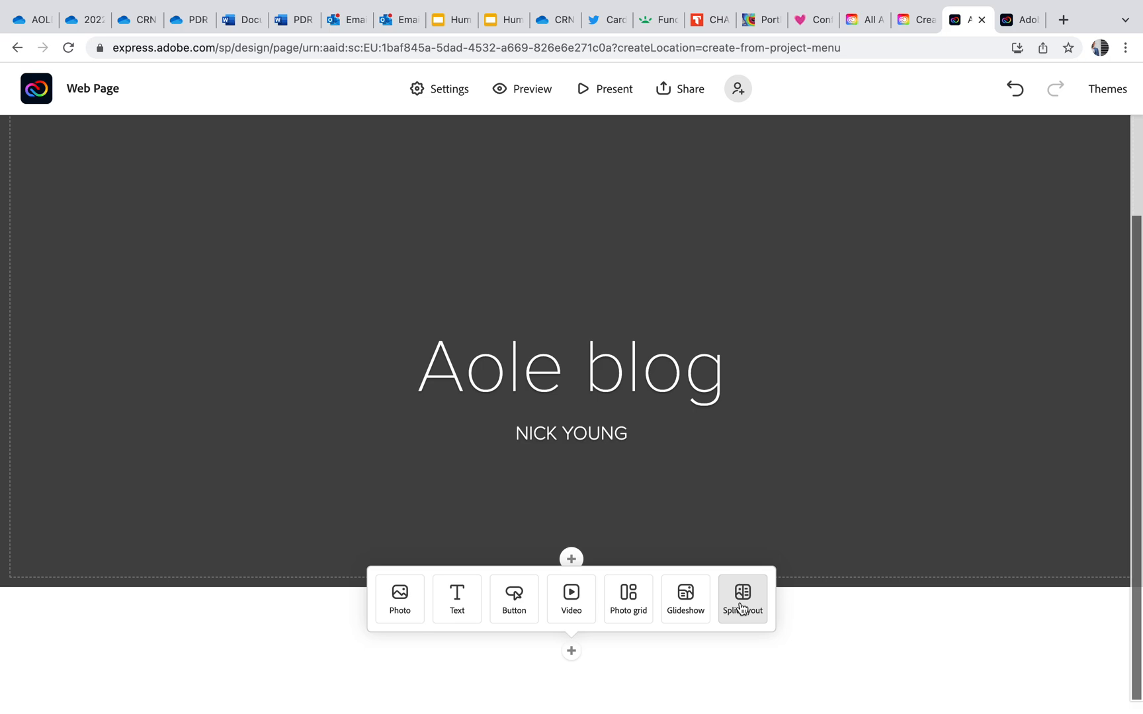
mouse_move(399, 599)
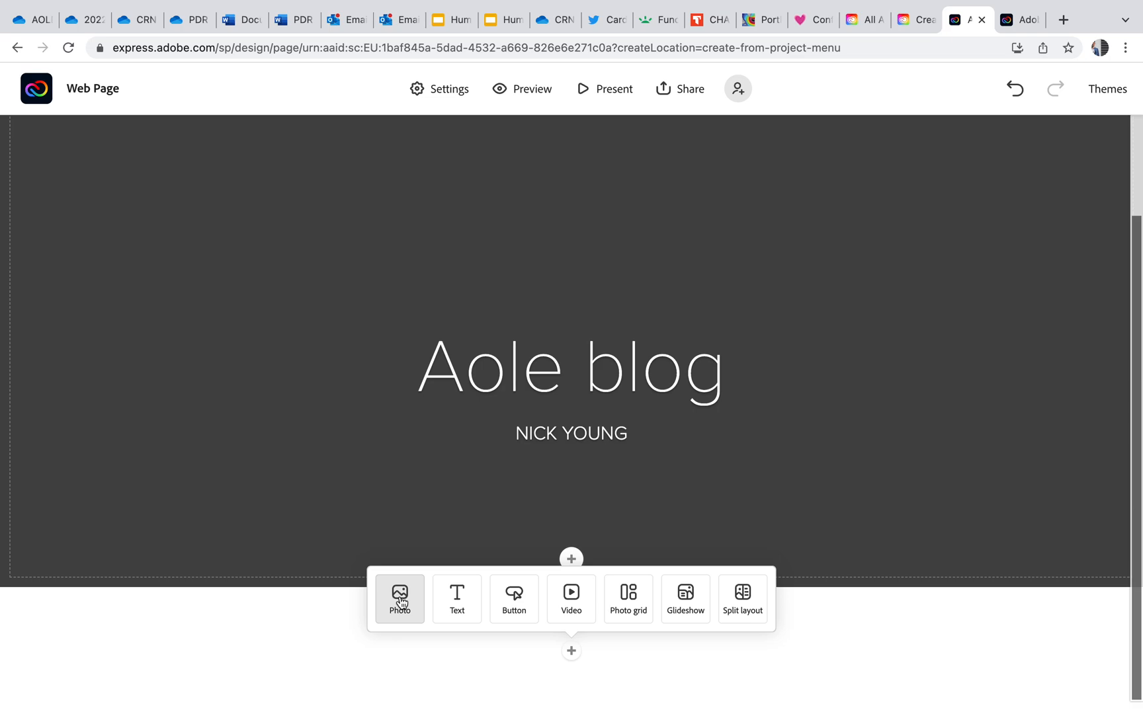
mouse_move(404, 611)
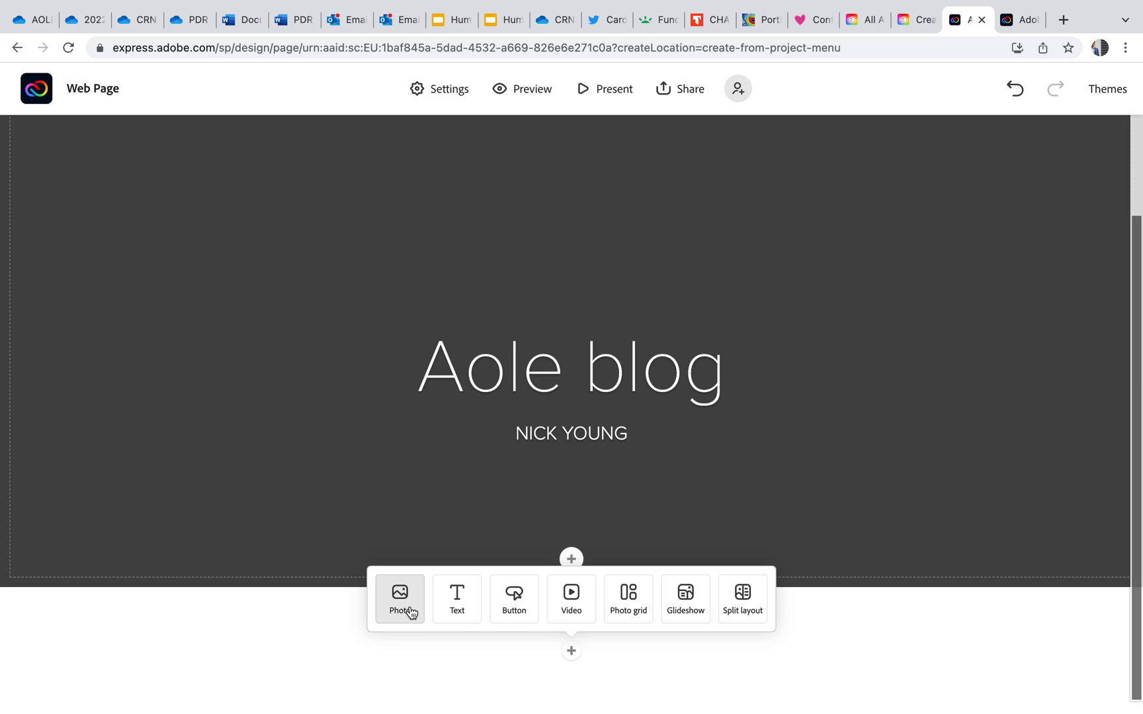
mouse_move(681, 124)
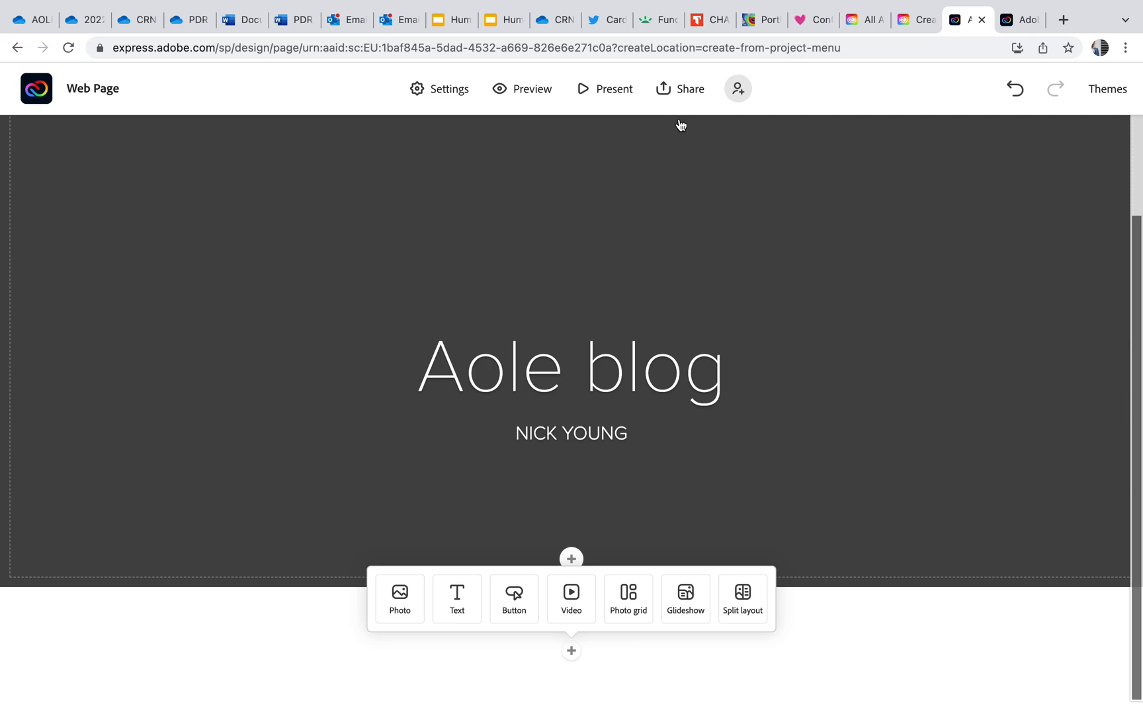
mouse_move(731, 223)
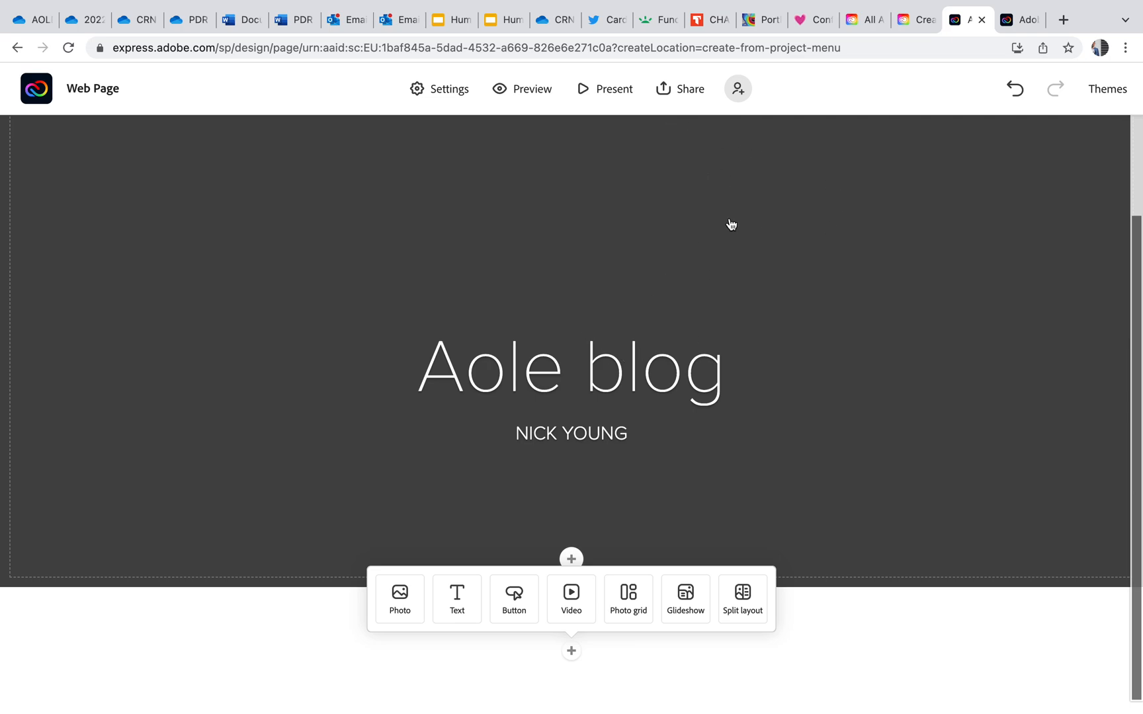
mouse_move(743, 296)
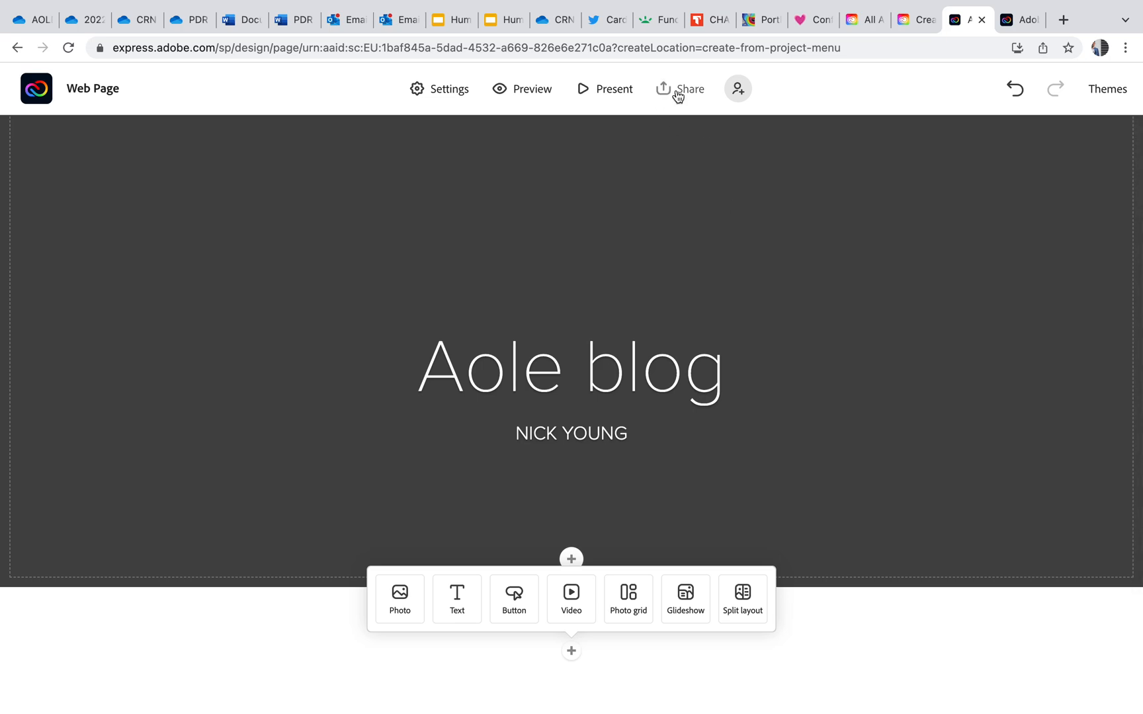
- Choose Publish and share link from Share to reach the Publish step for Aole blog
left_click(680, 89)
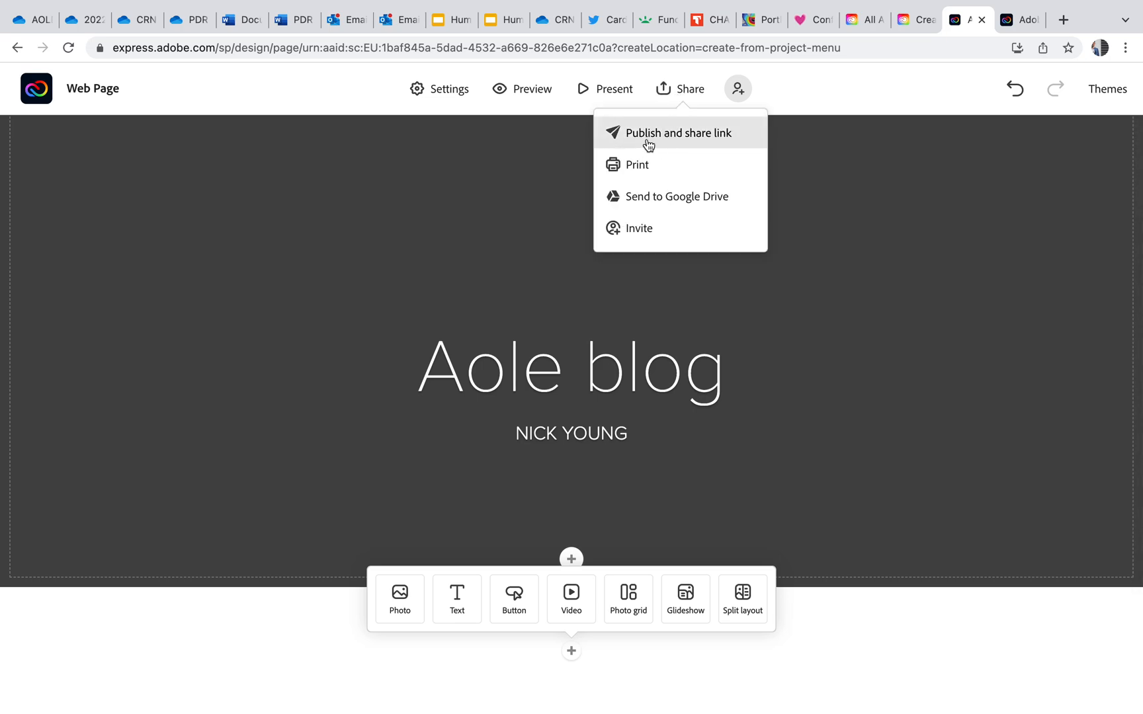
mouse_move(716, 144)
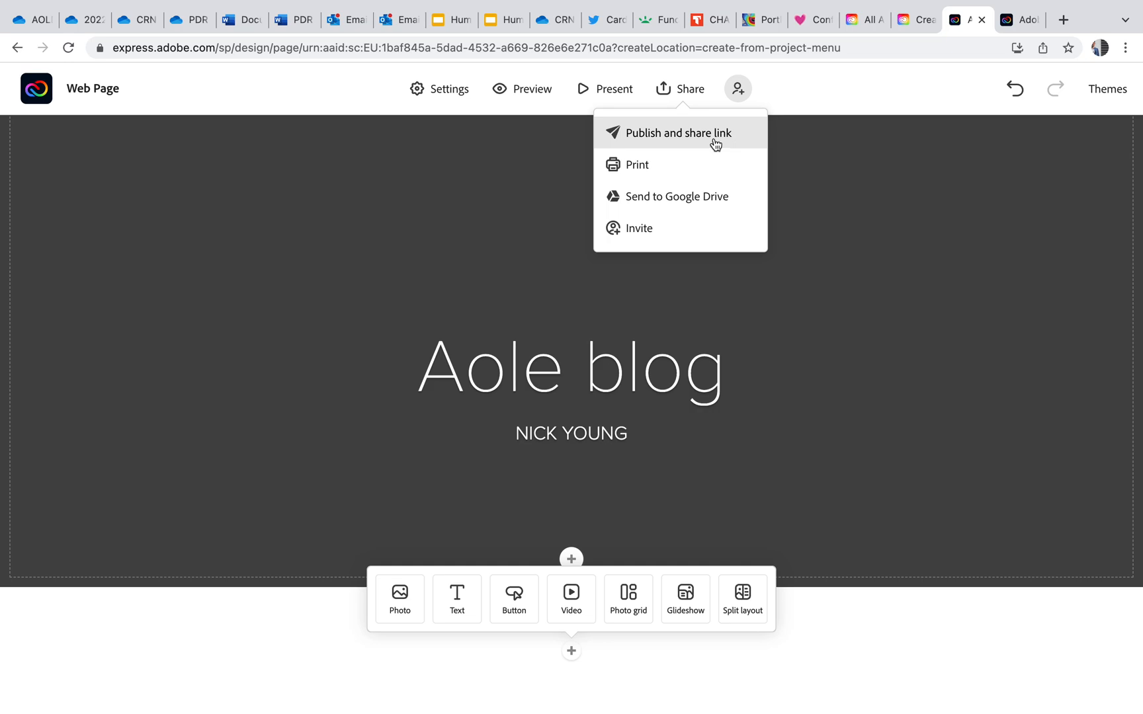
left_click(673, 132)
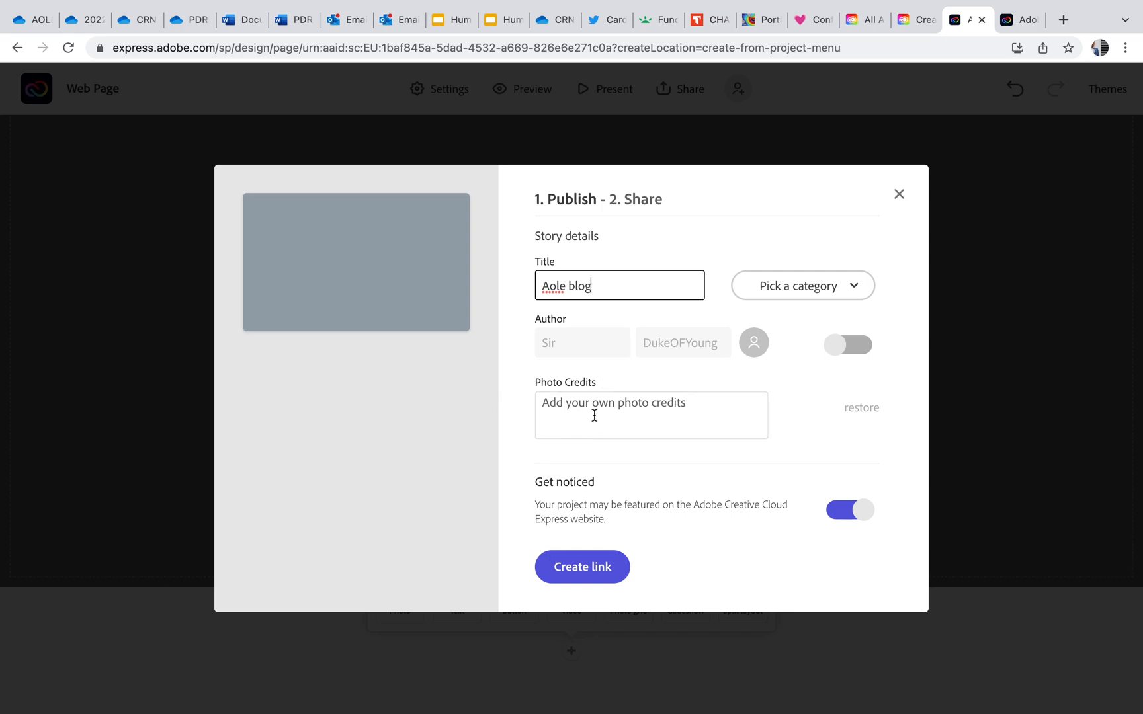
mouse_move(582, 567)
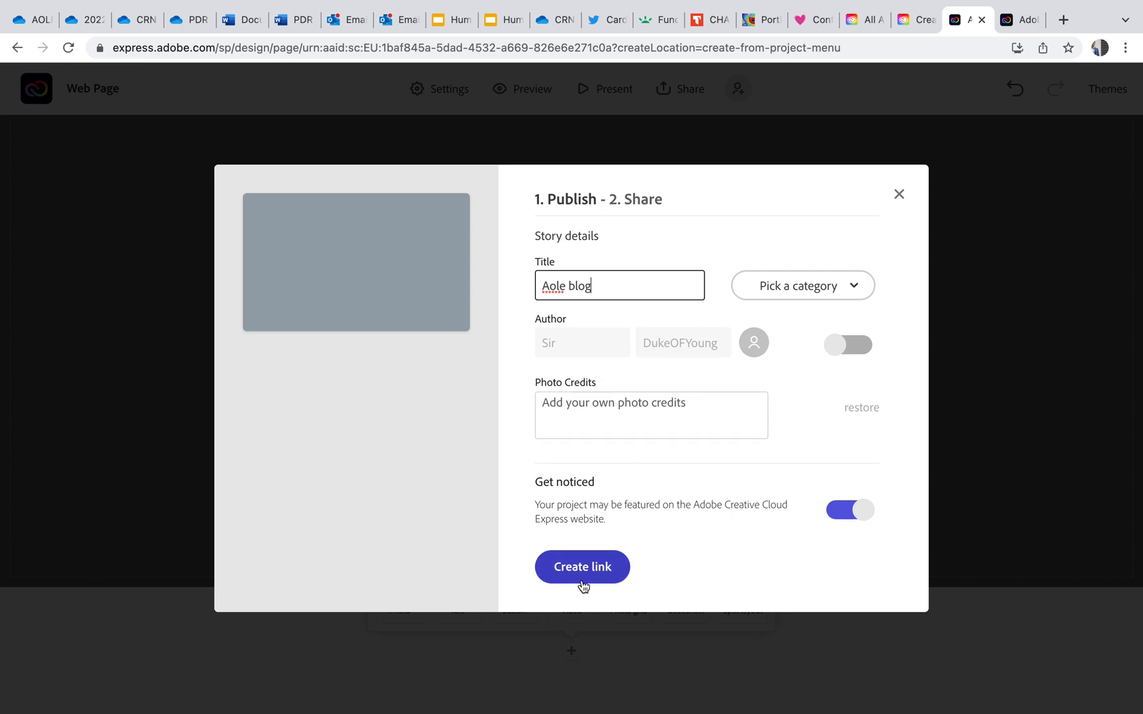